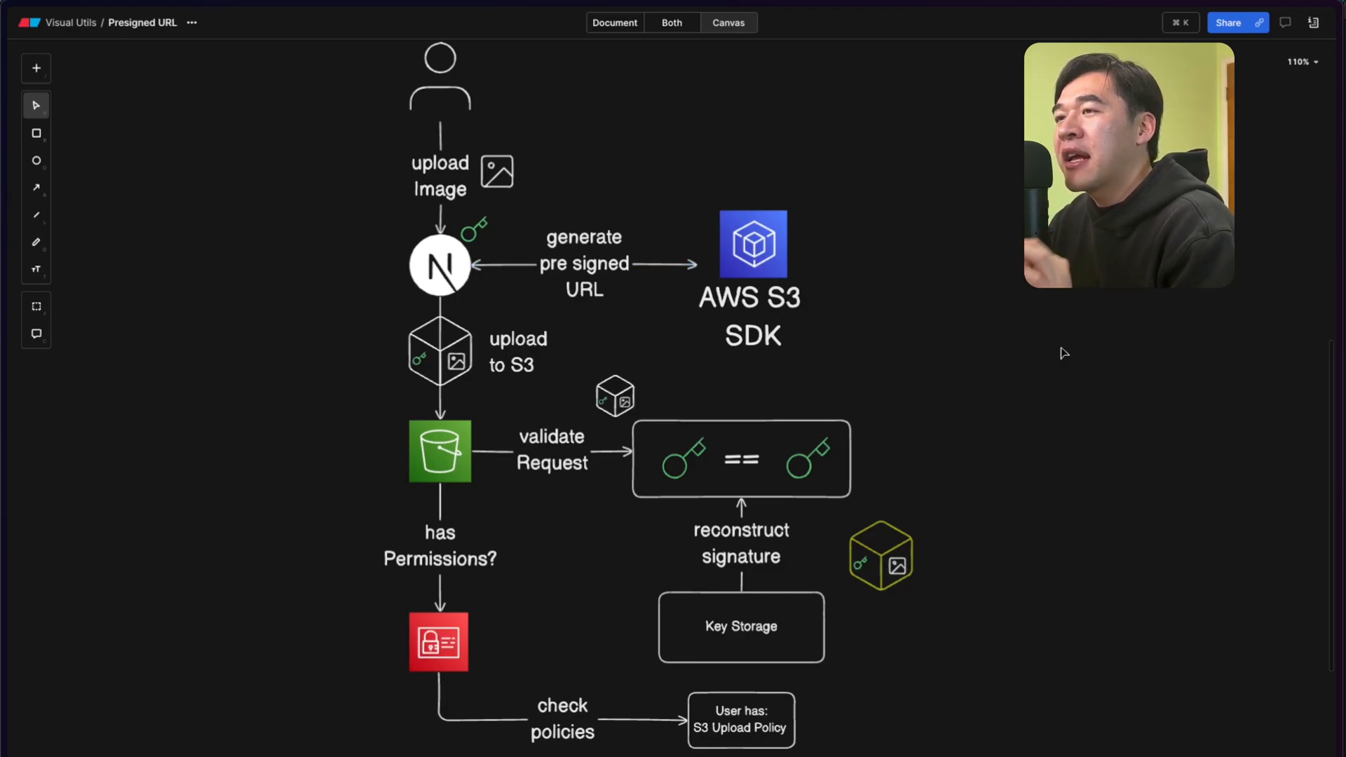
- Place the red user-with-key figure and the signature-inputs list (timestamp, HTTP method, query string, headers) left of the flow
{"action": "left_click", "coordinate": [439, 265]}
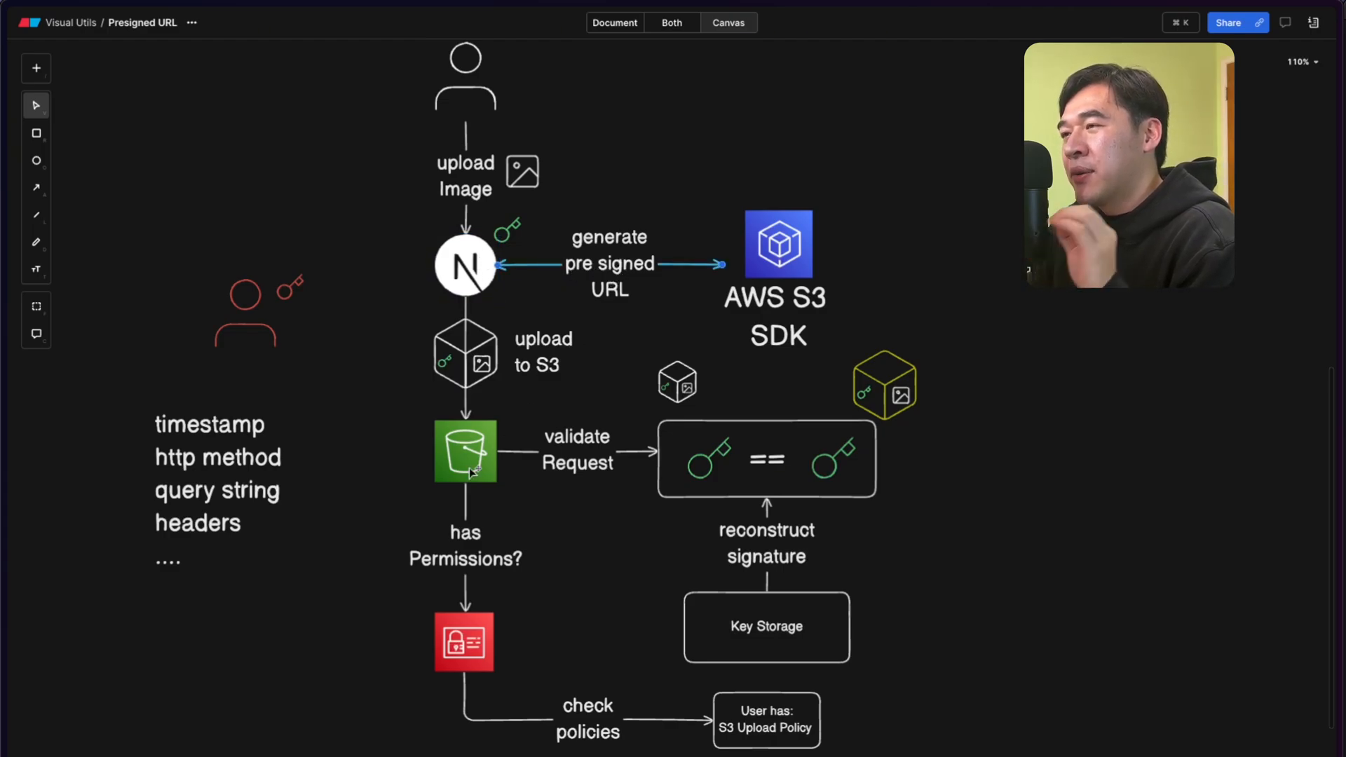
{"action": "left_click", "coordinate": [465, 453]}
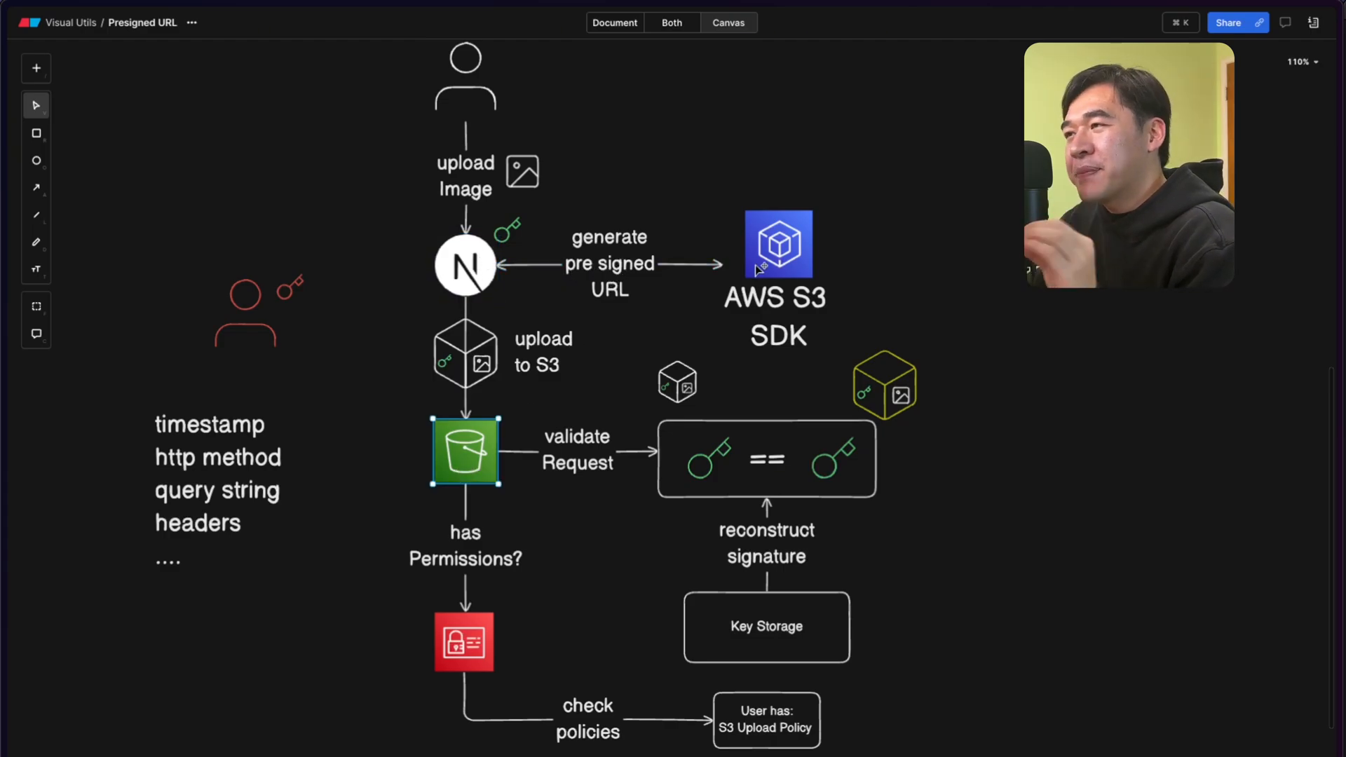
{"action": "left_click", "coordinate": [777, 244]}
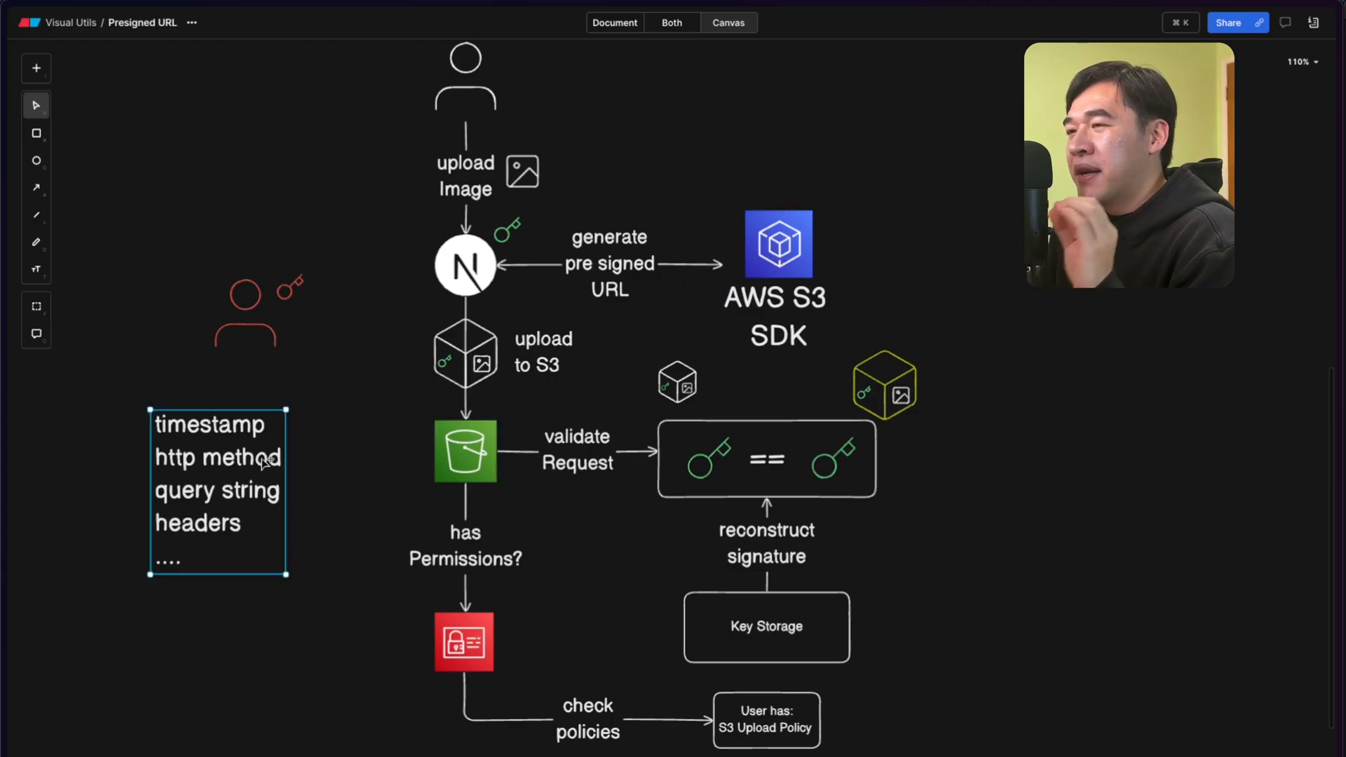
{"action": "mouse_move", "coordinate": [326, 462]}
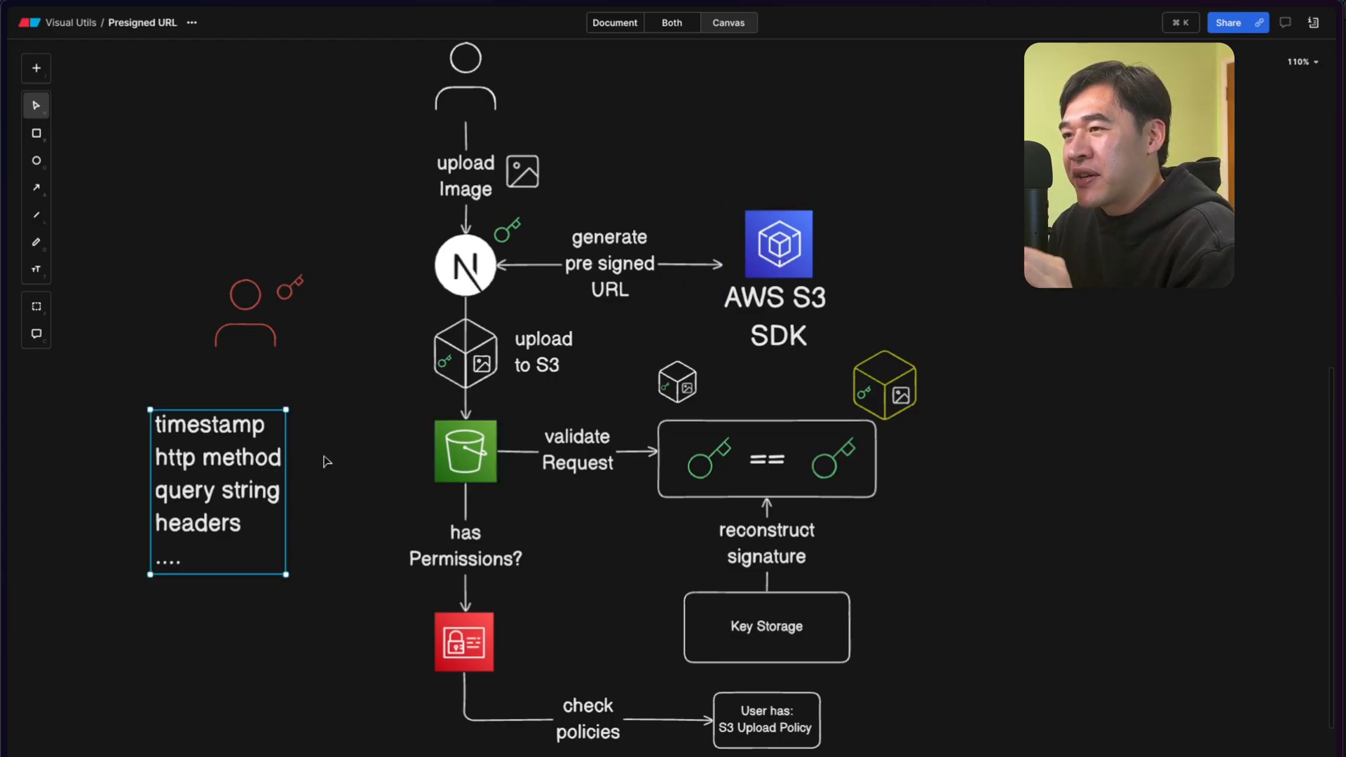
{"action": "mouse_move", "coordinate": [538, 226]}
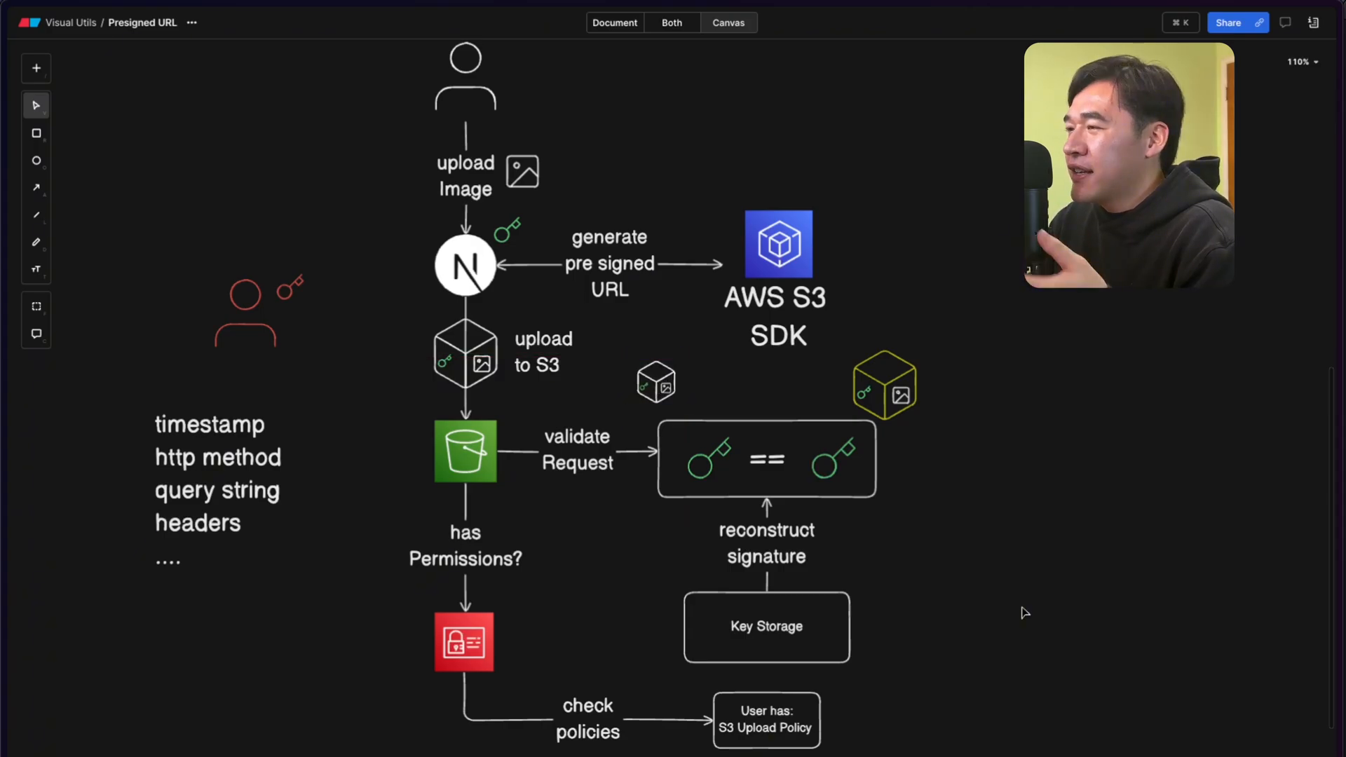
{"action": "mouse_move", "coordinate": [831, 464]}
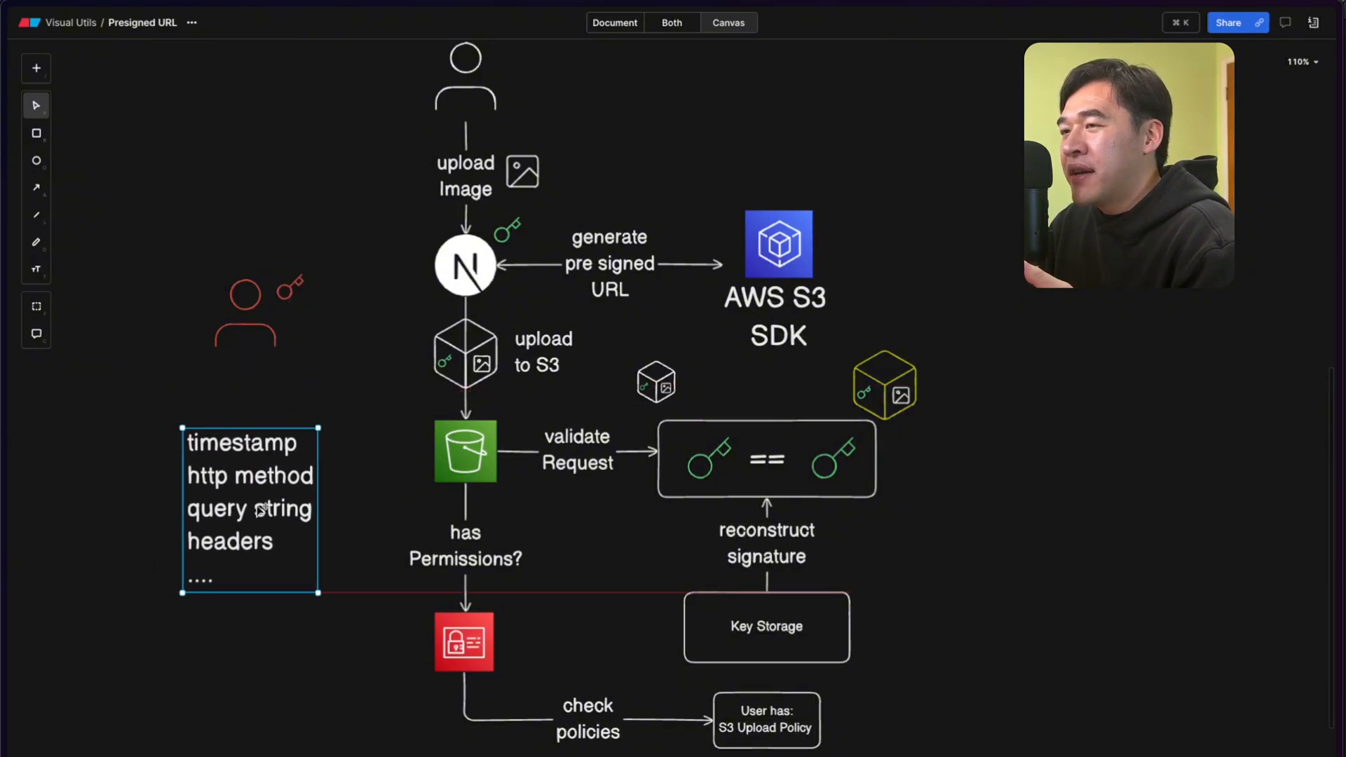
- Nudge the signature-inputs list lower beneath the user figure and deselect the AWS S3 SDK group
{"action": "left_click_drag", "start_coordinate": [249, 506], "coordinate": [229, 523]}
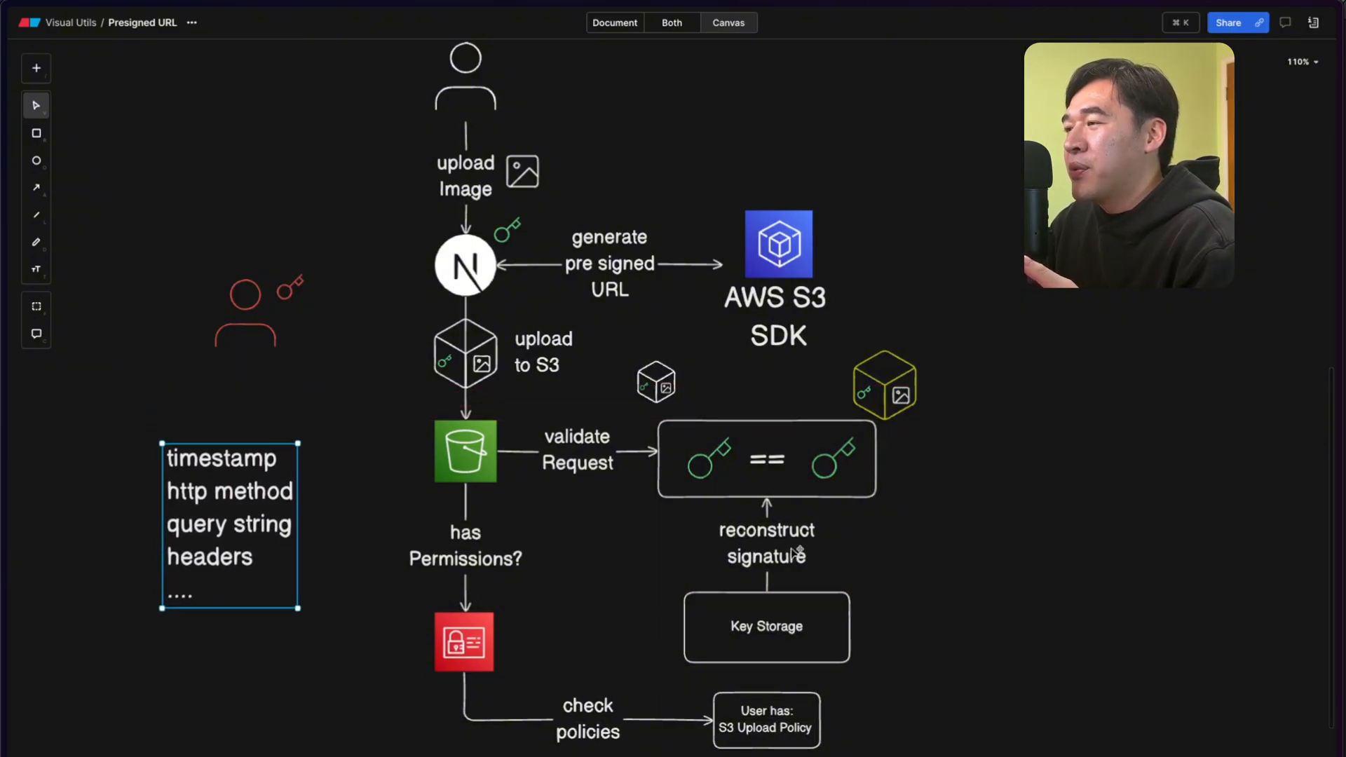
{"action": "left_click", "coordinate": [777, 244]}
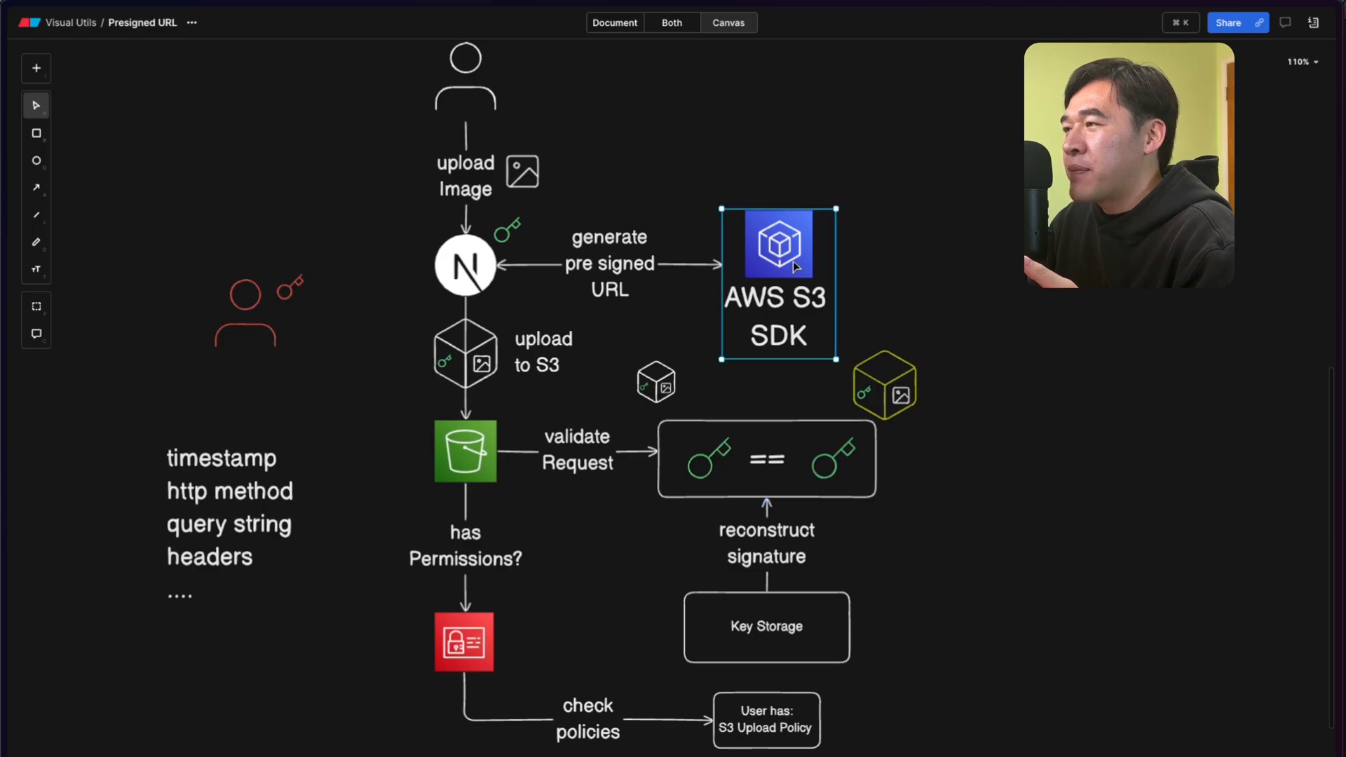
{"action": "left_click", "coordinate": [1036, 515]}
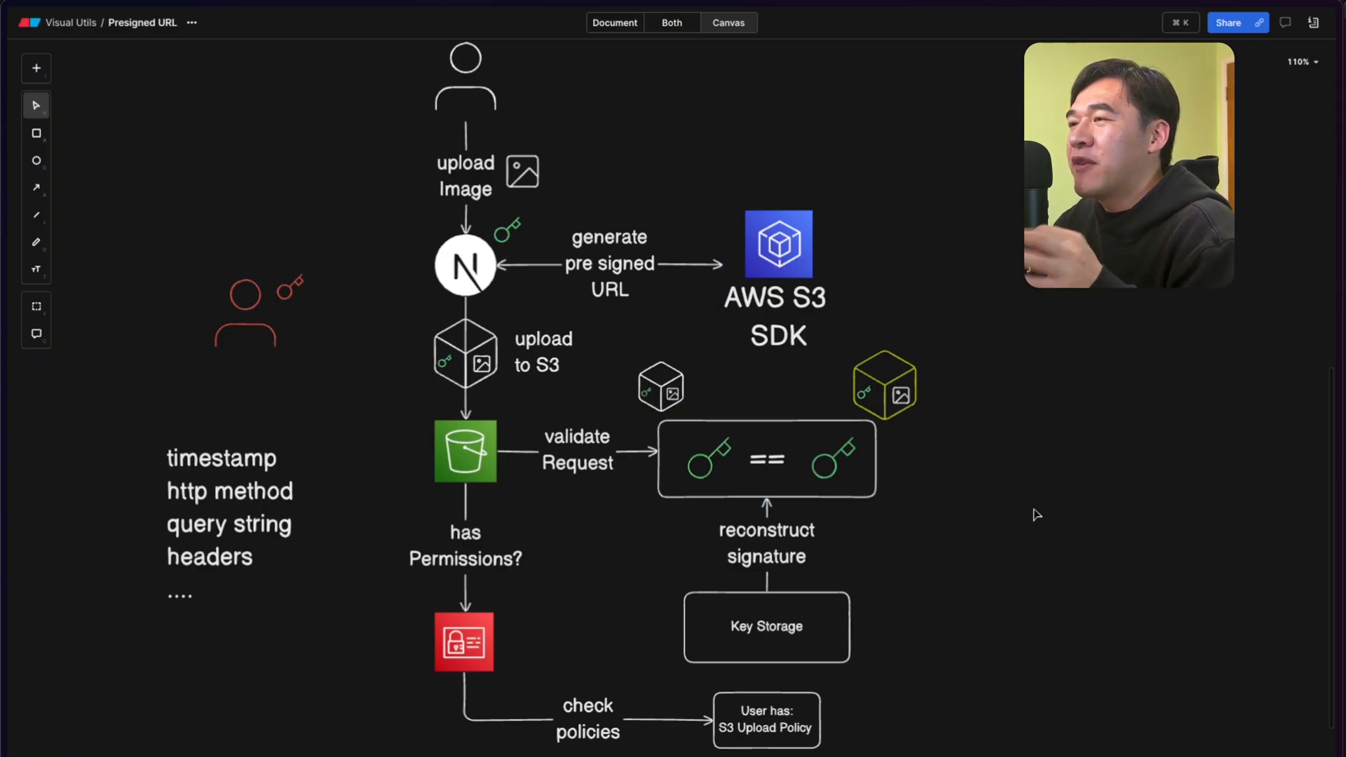
- Review the remaining diagram nodes and move on to file-upload.ts with its uploadFile size check
{"action": "left_click", "coordinate": [466, 265]}
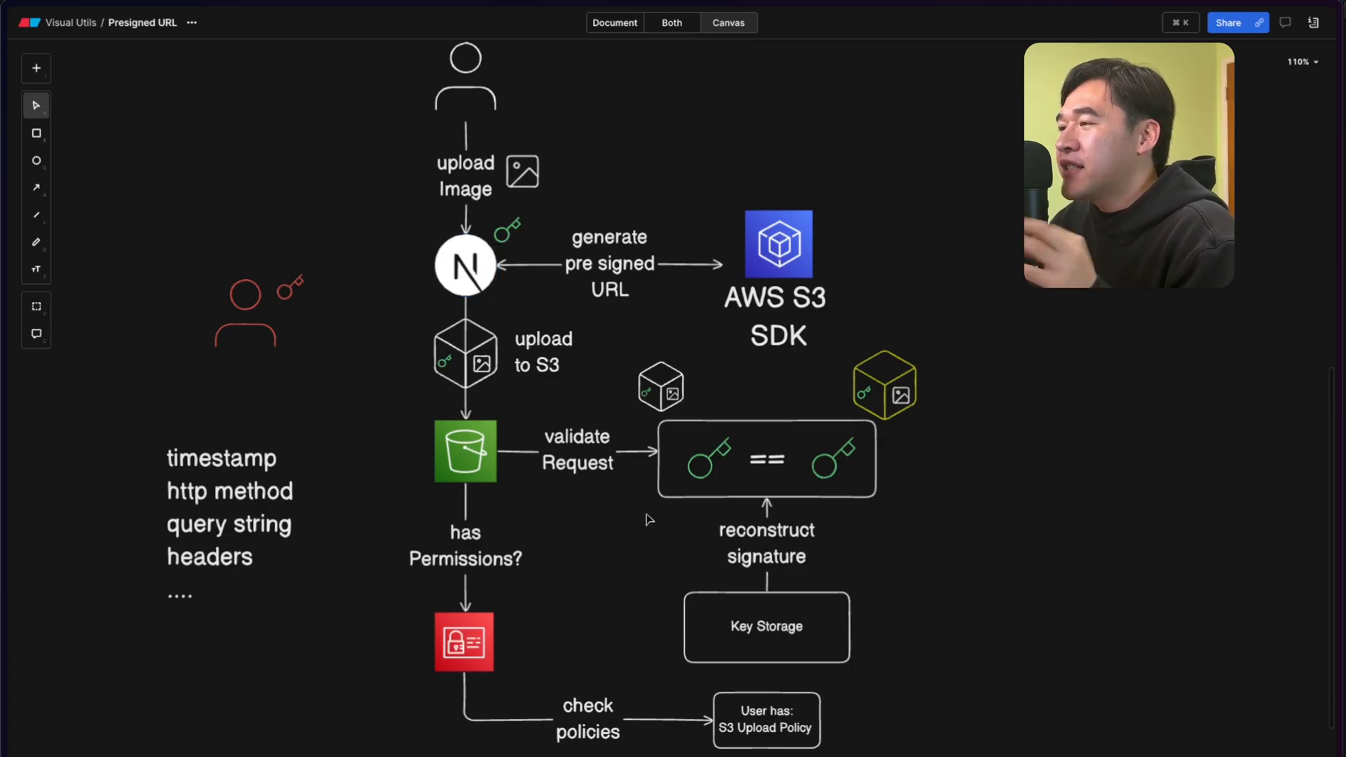
{"action": "left_click", "coordinate": [464, 641]}
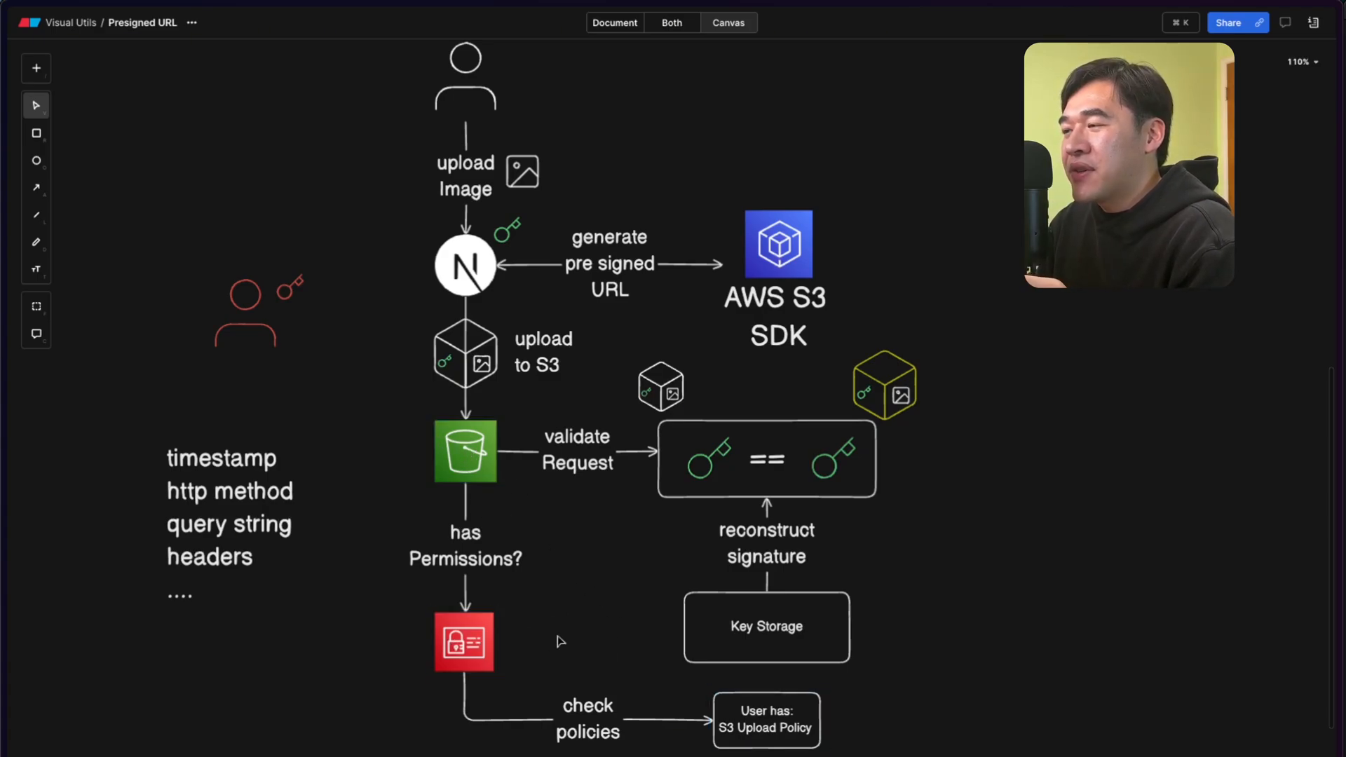
{"action": "left_click", "coordinate": [764, 720]}
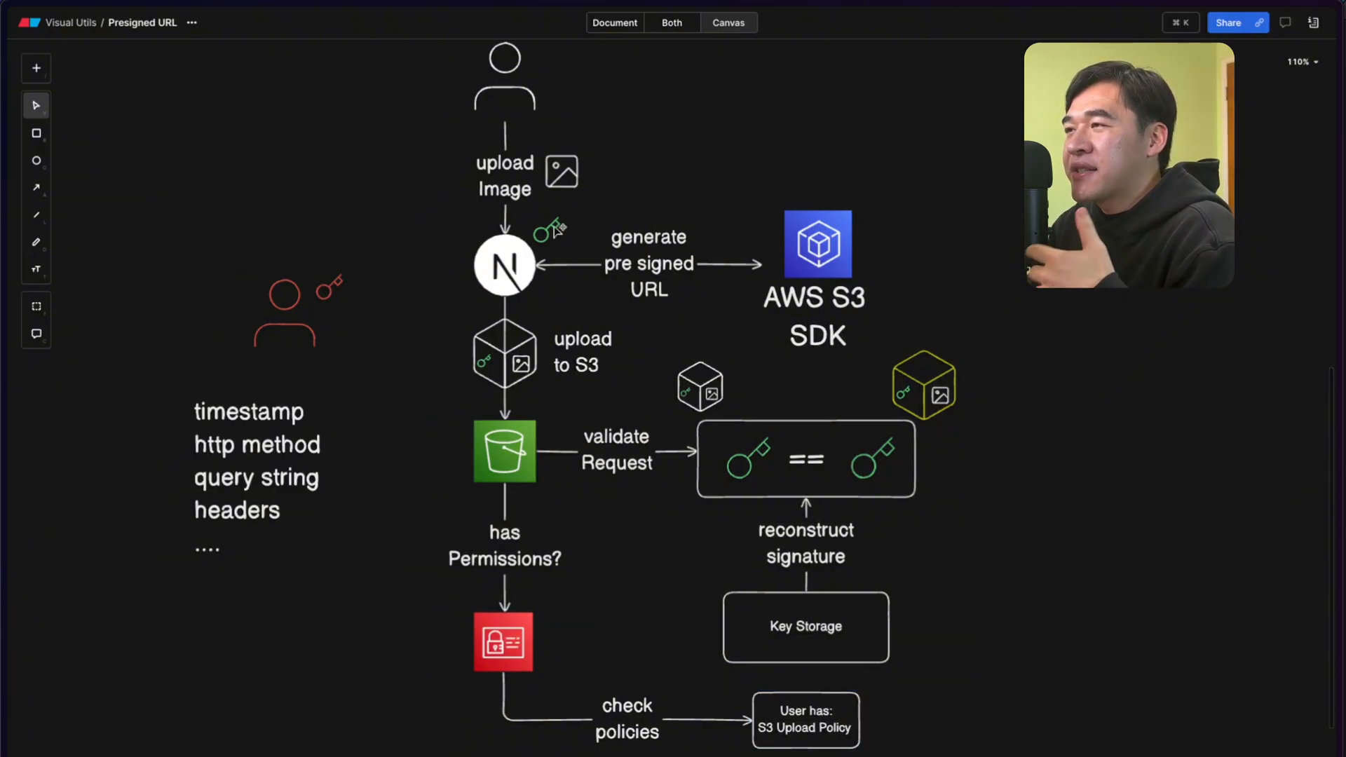
{"action": "left_click", "coordinate": [546, 232]}
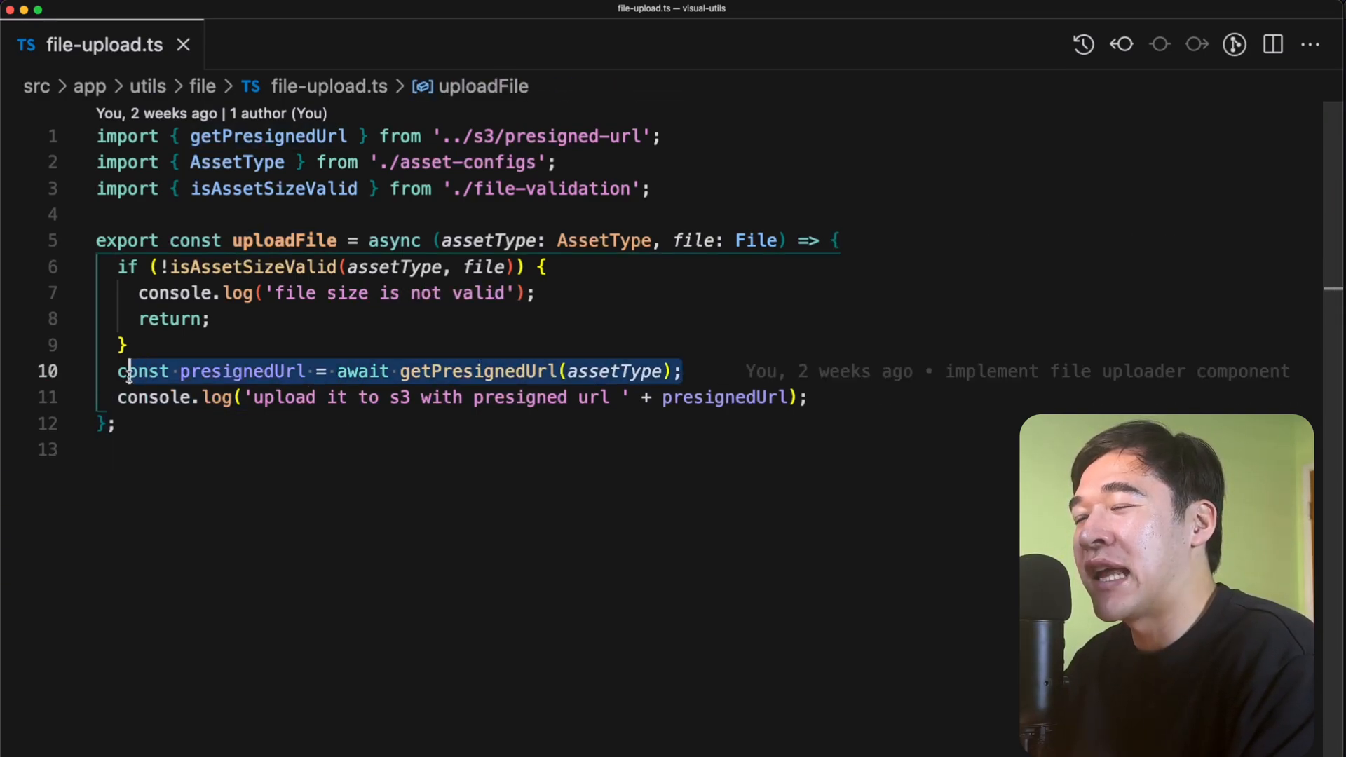
{"action": "left_click", "coordinate": [324, 45]}
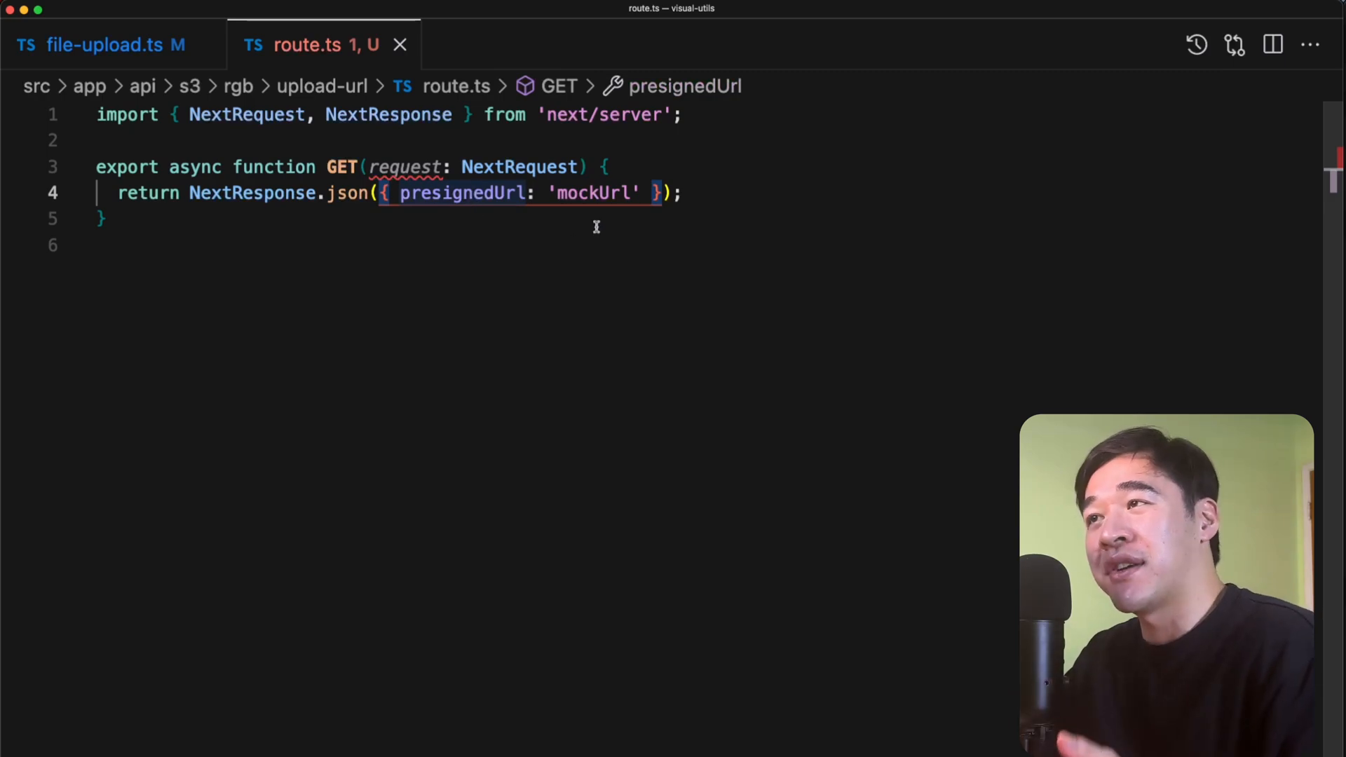
{"action": "left_click", "coordinate": [98, 45]}
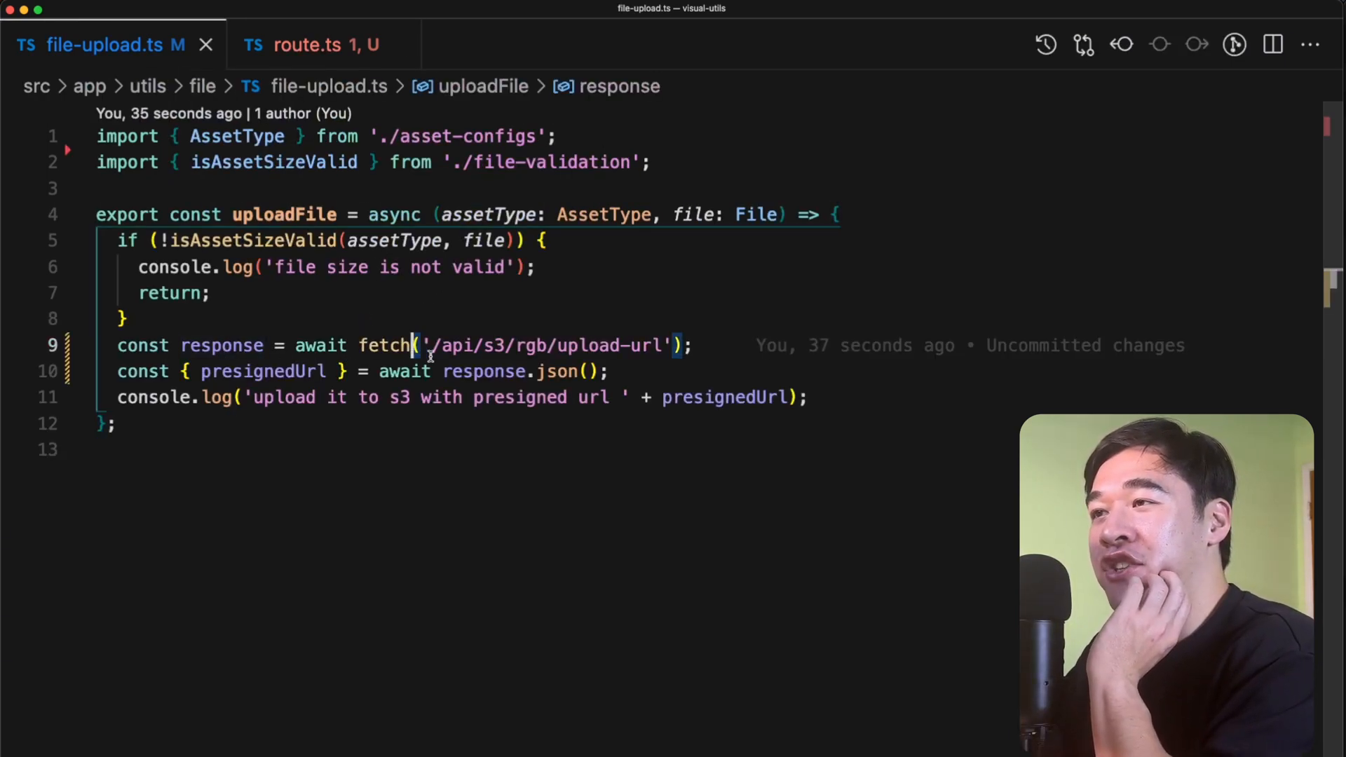
{"action": "double_click", "coordinate": [221, 345]}
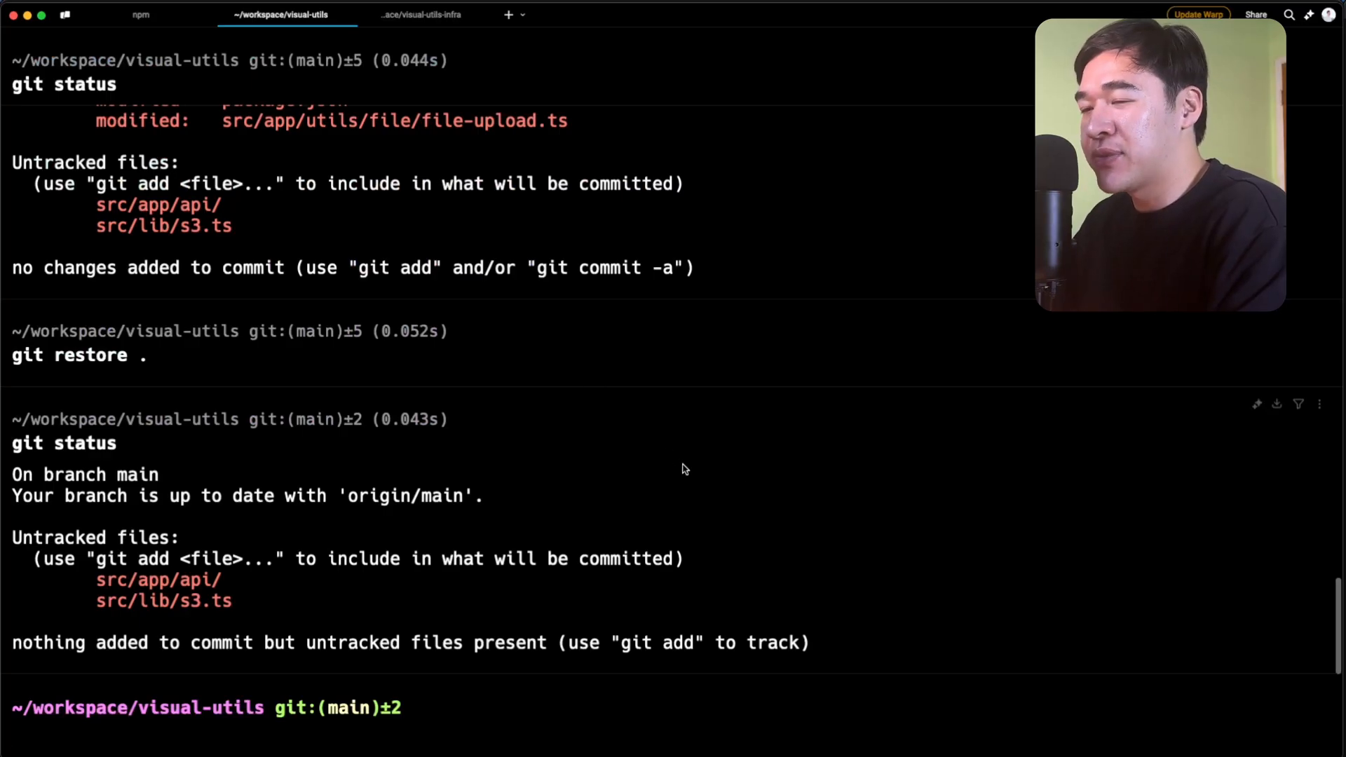
{"action": "type", "text": "npm install @aws-sdk/client-s3 @aws-sdk/s3-request-presigner"}
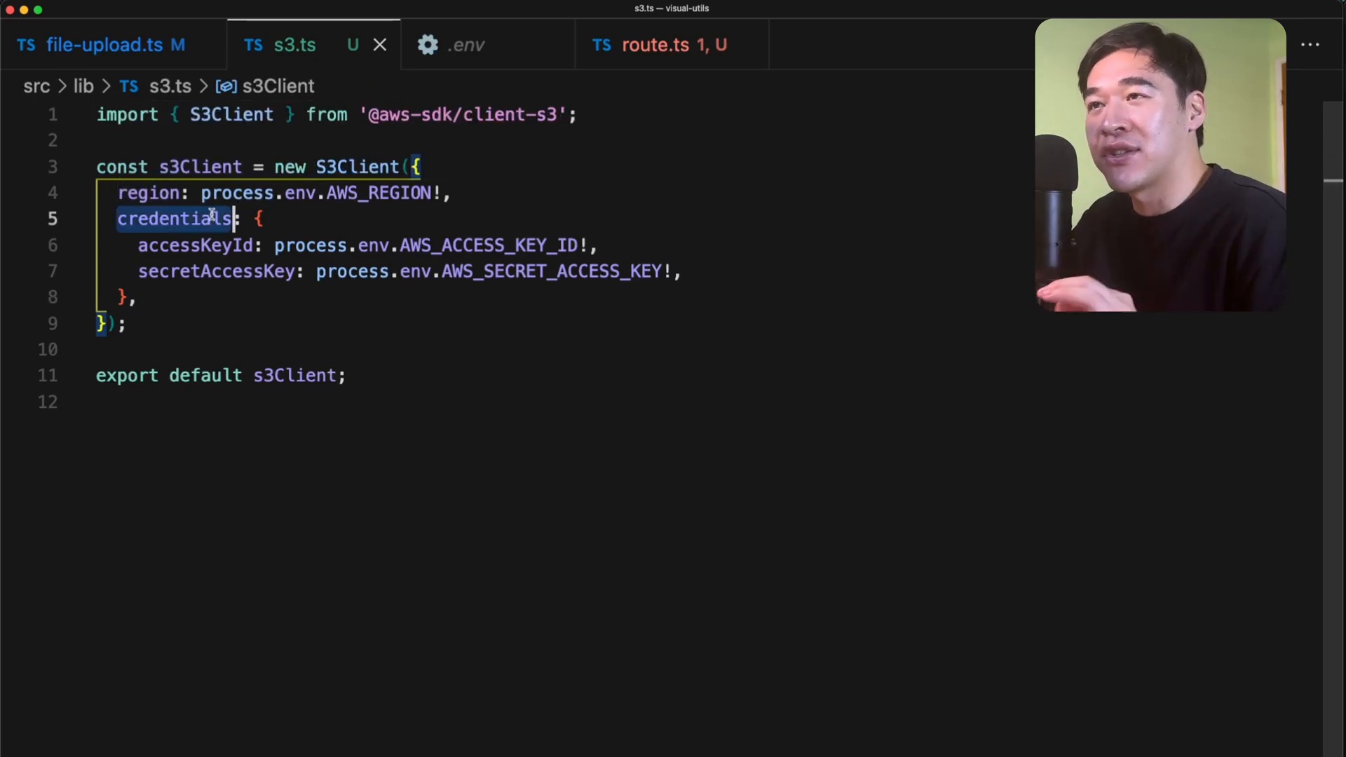
- Review the S3Client credentials built from environment-variable region and access keys in s3.ts
{"action": "double_click", "coordinate": [550, 270]}
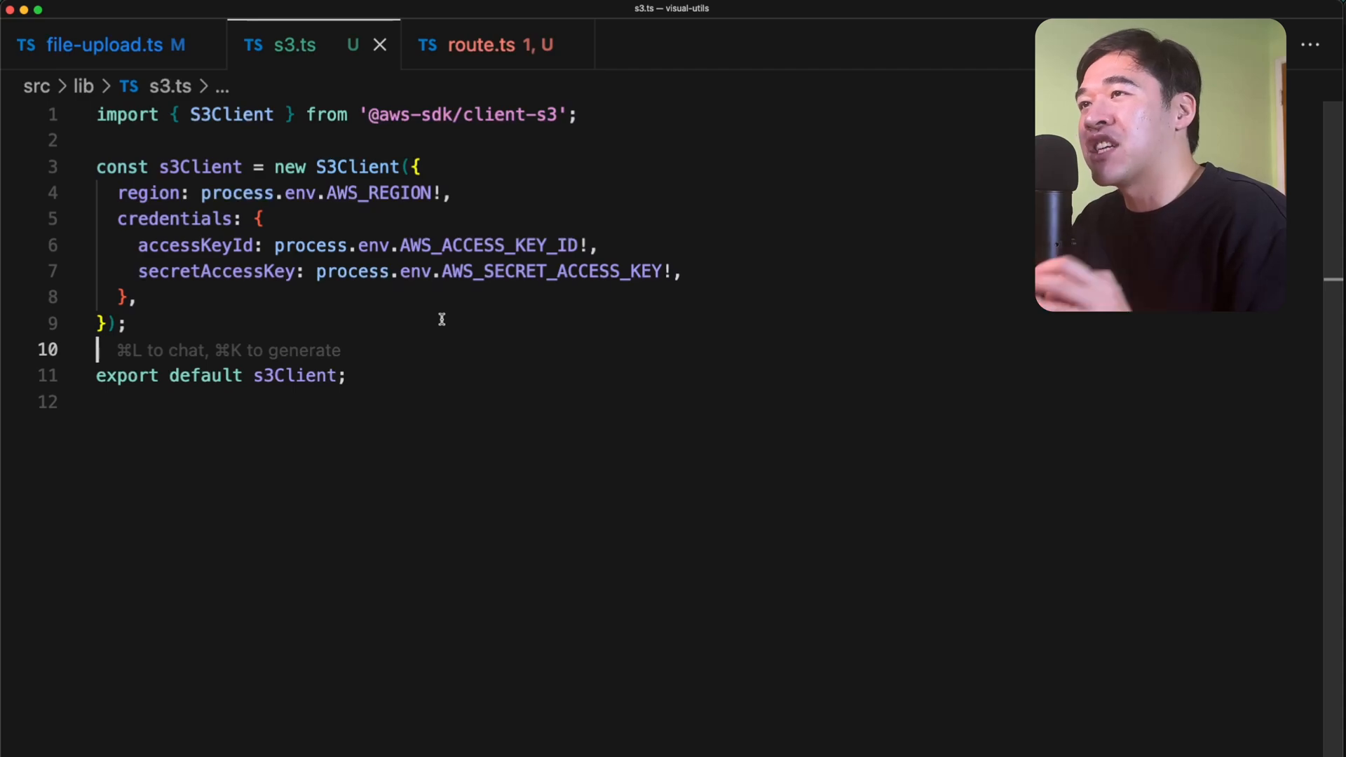
- In route.ts build a PutObjectCommand with key tempKey and return getSignedUrl(s3Client, command, { expiresIn: 60 })
{"action": "left_click", "coordinate": [481, 45]}
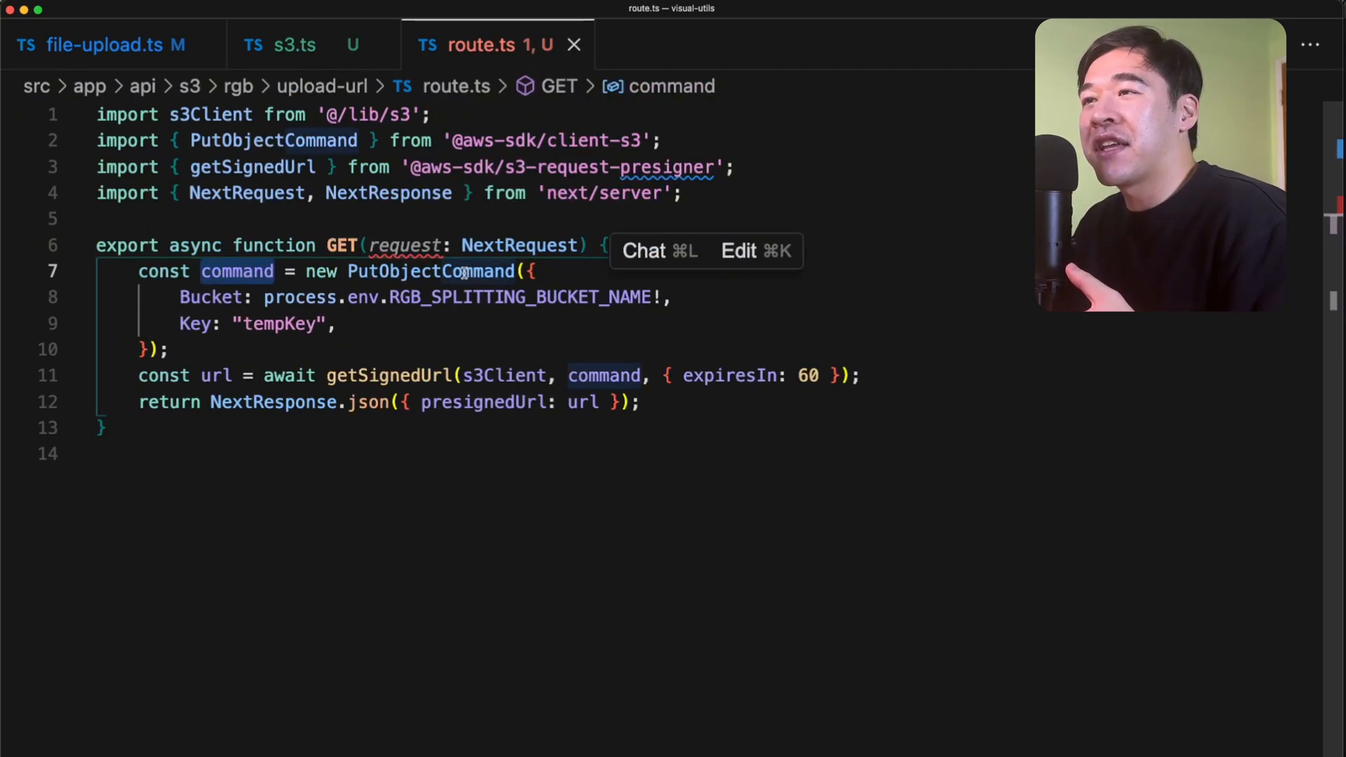
{"action": "left_click", "coordinate": [431, 271]}
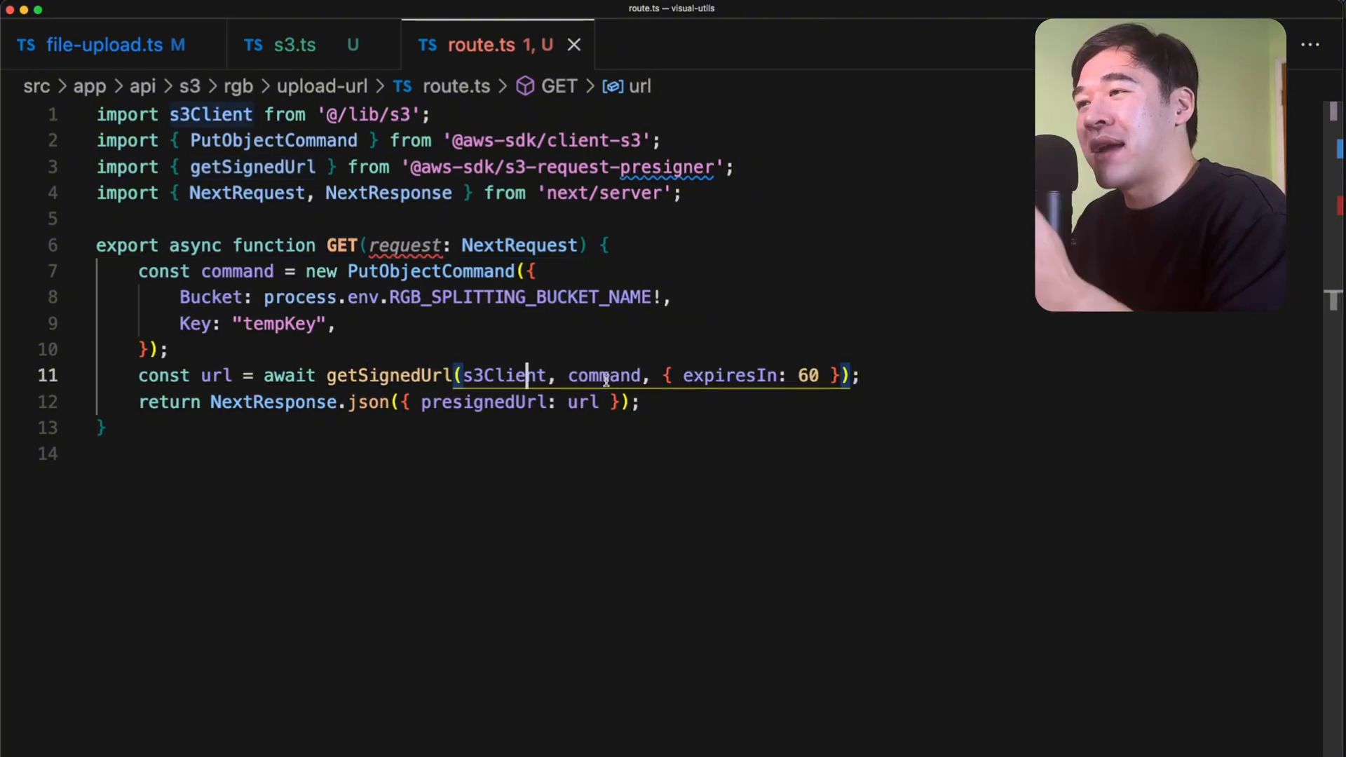
{"action": "double_click", "coordinate": [808, 376]}
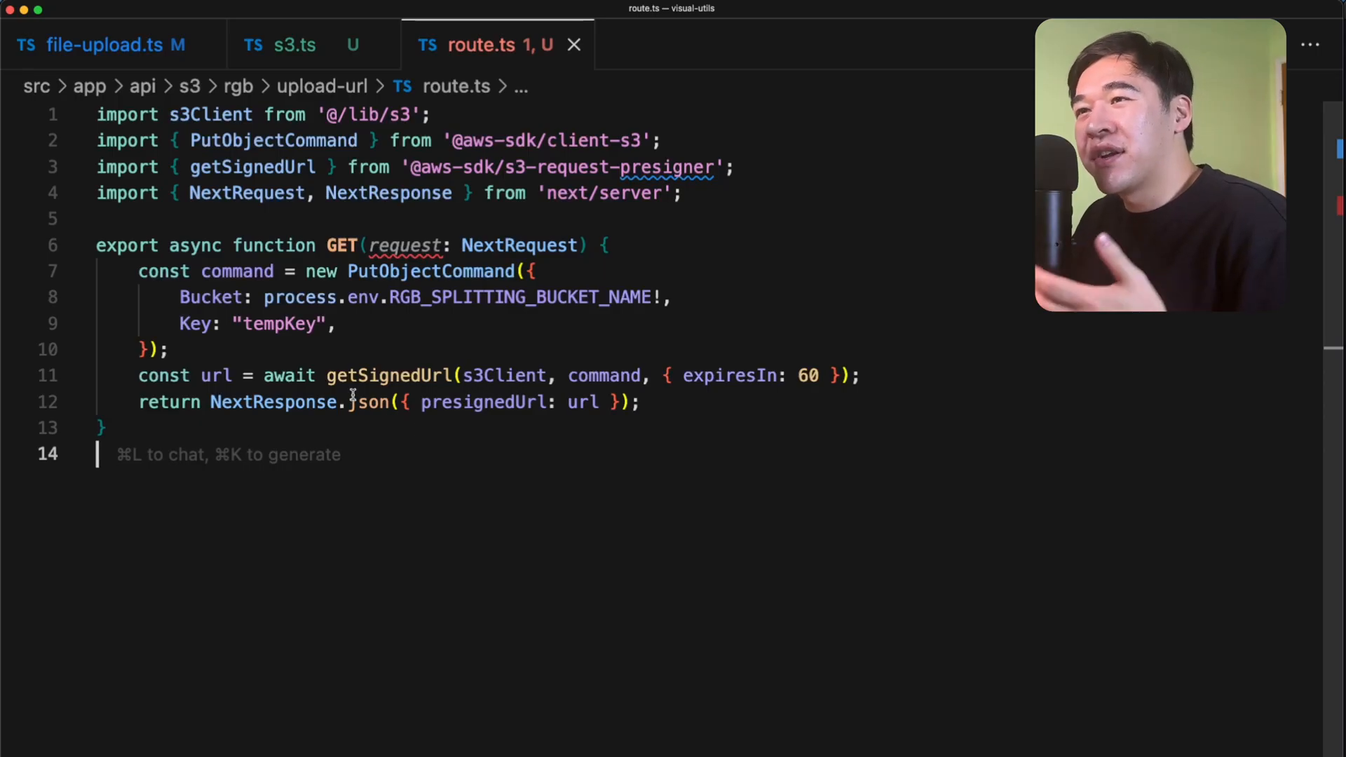
- Replace the tempKey placeholder with the objectKey query parameter as the PutObject Key
{"action": "double_click", "coordinate": [277, 323]}
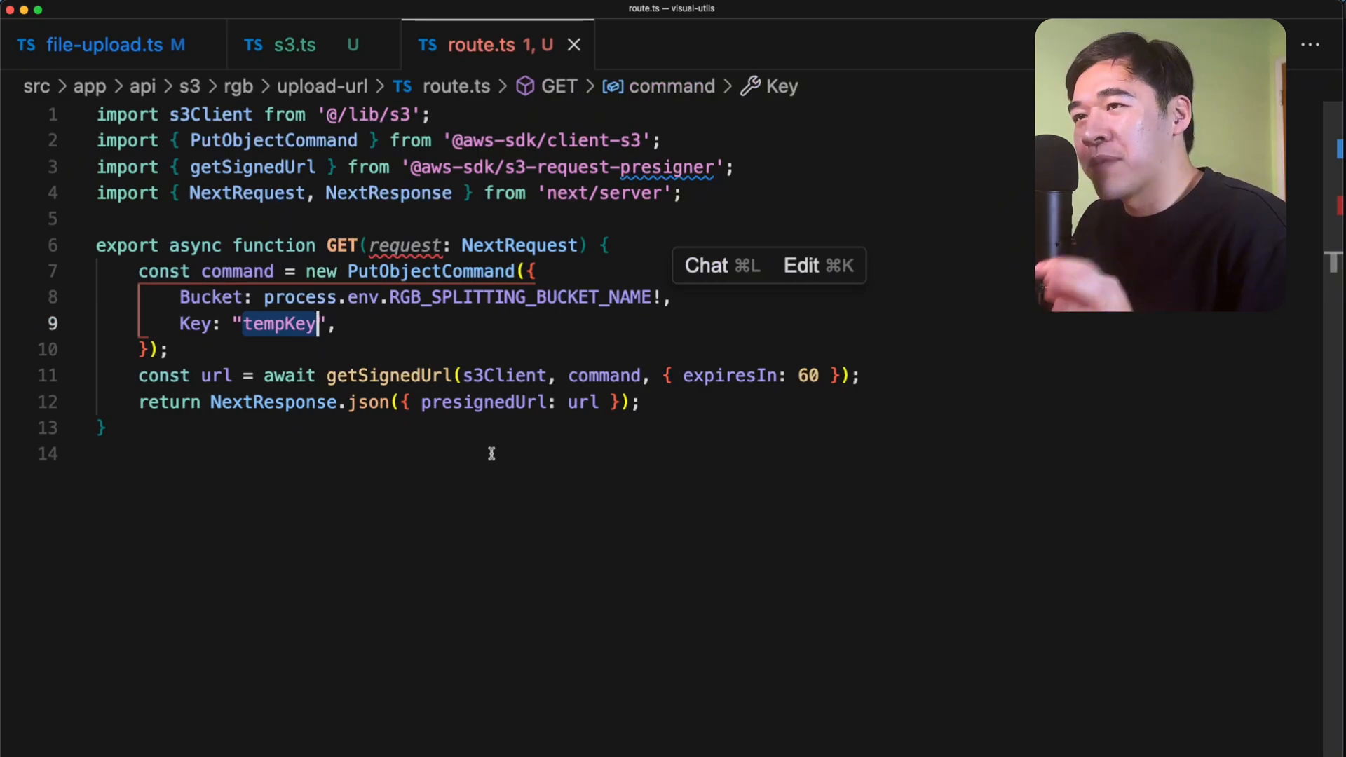
{"action": "mouse_move", "coordinate": [295, 344]}
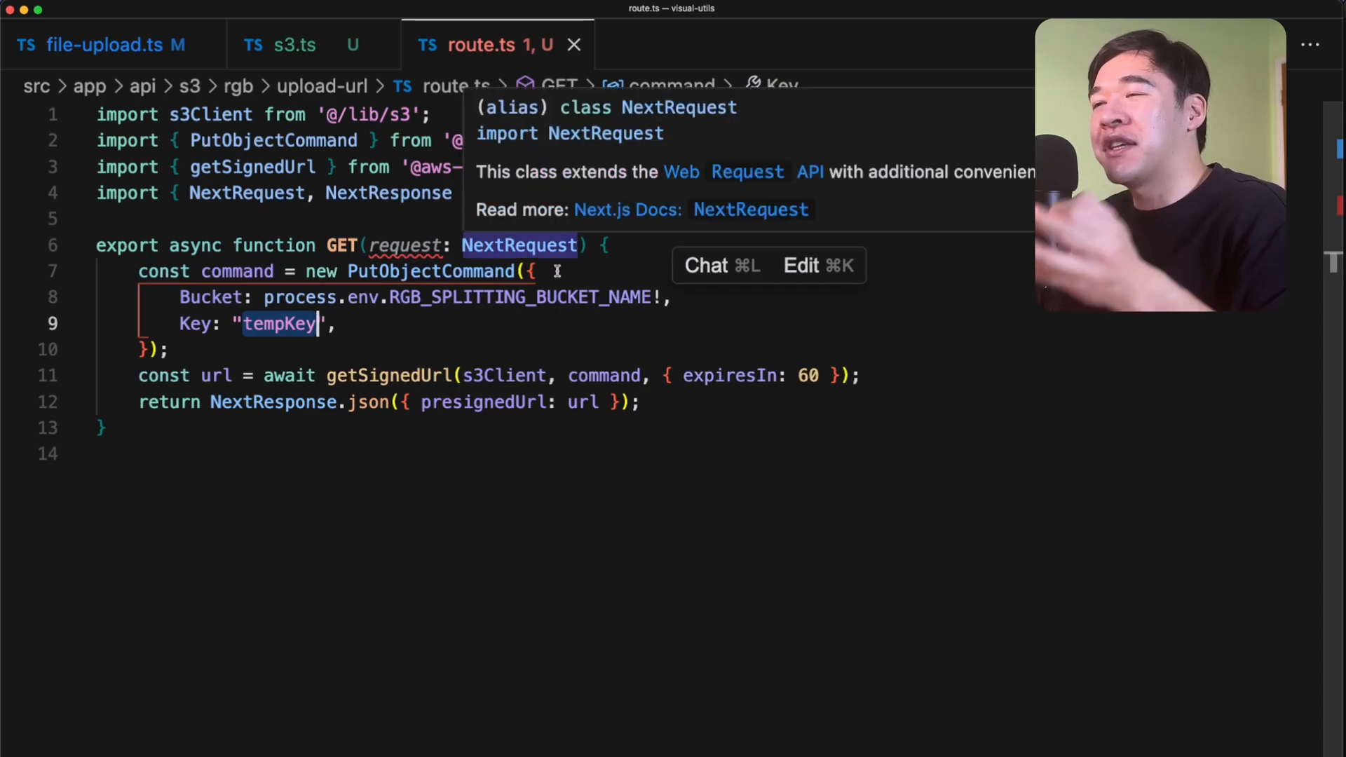
{"action": "mouse_move", "coordinate": [281, 335]}
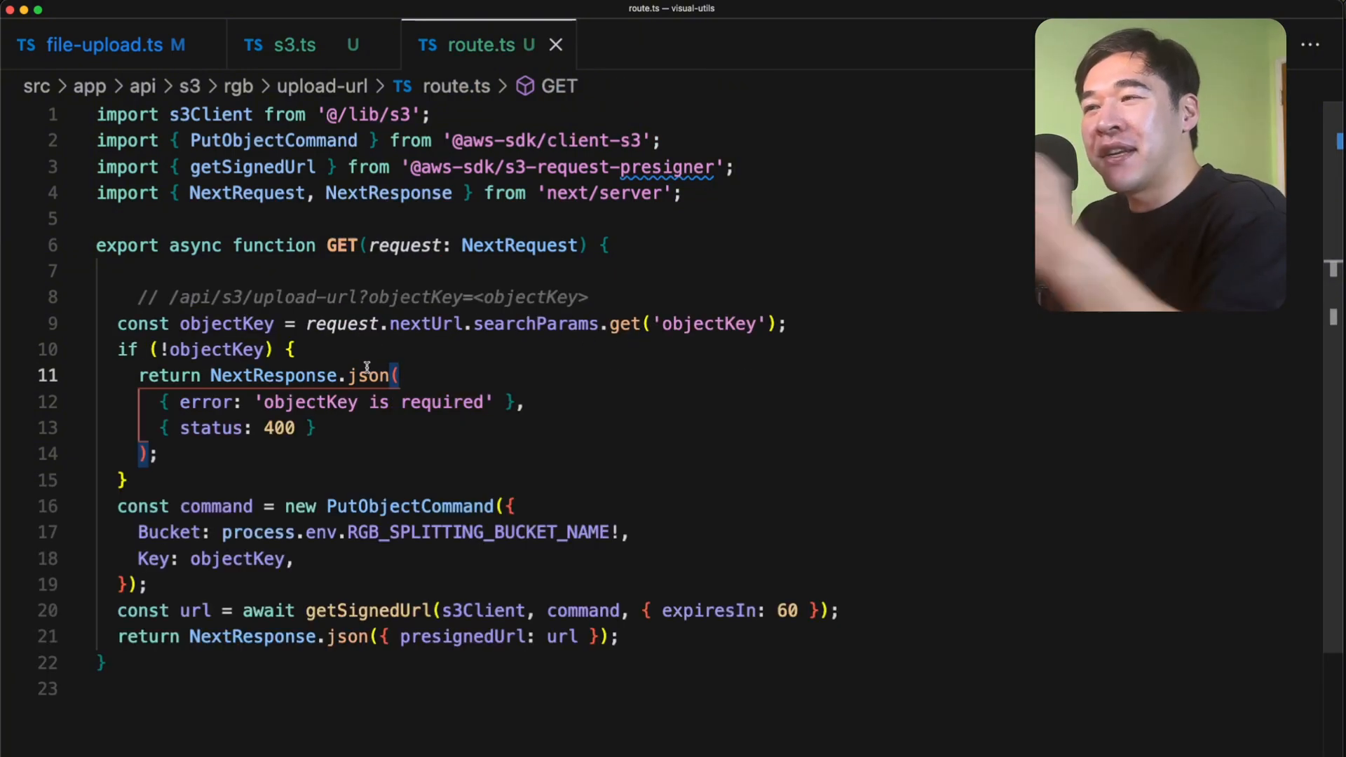
{"action": "double_click", "coordinate": [541, 297]}
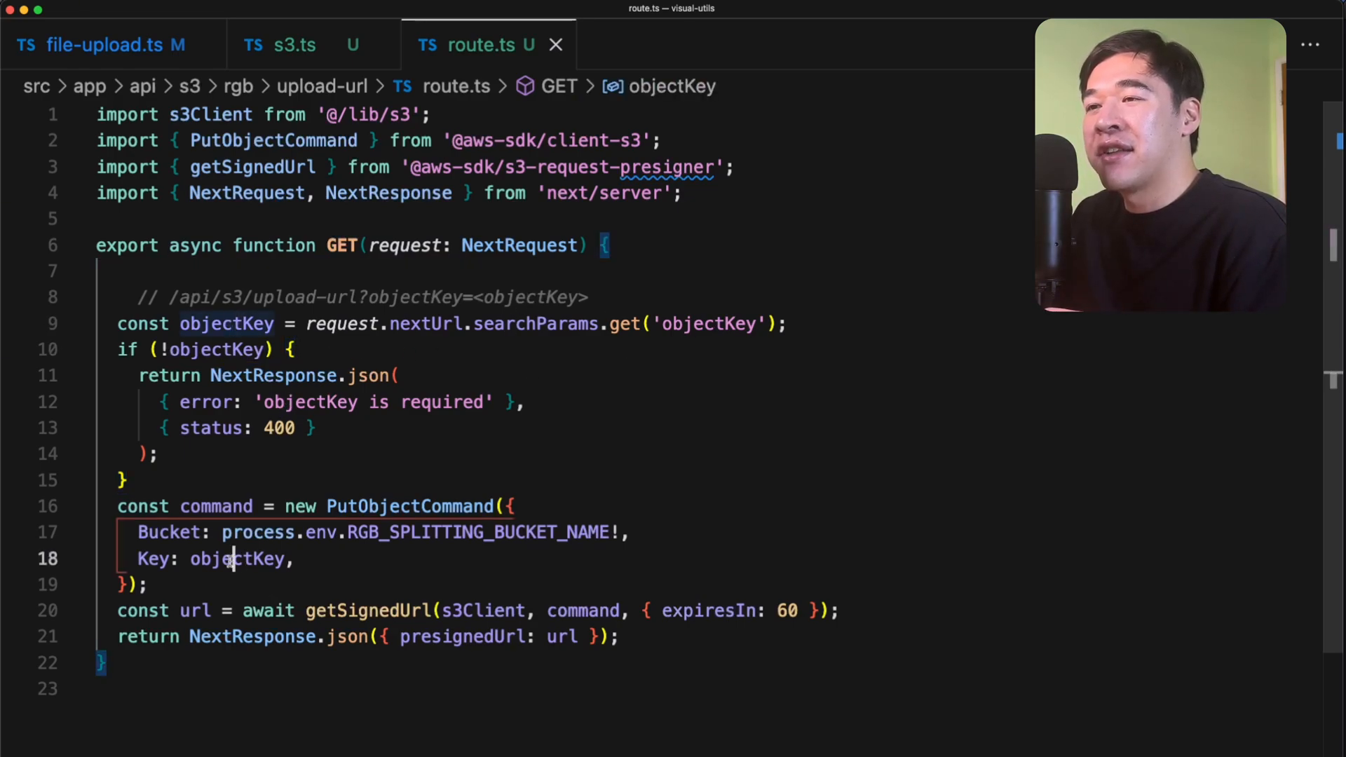
{"action": "double_click", "coordinate": [237, 559]}
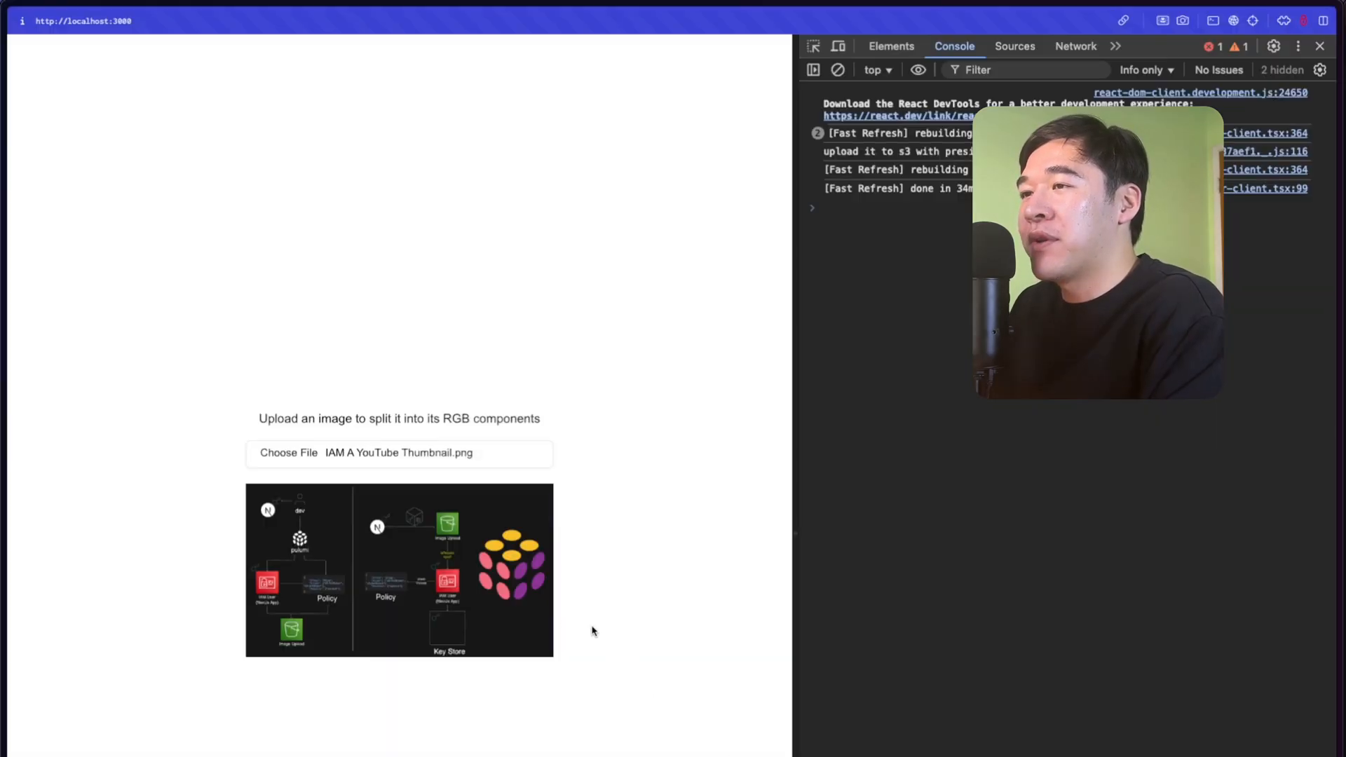
- Choose IAM A YouTube Thumbnail.png on localhost:3000 and watch the DevTools console preview it
{"action": "left_click", "coordinate": [289, 453]}
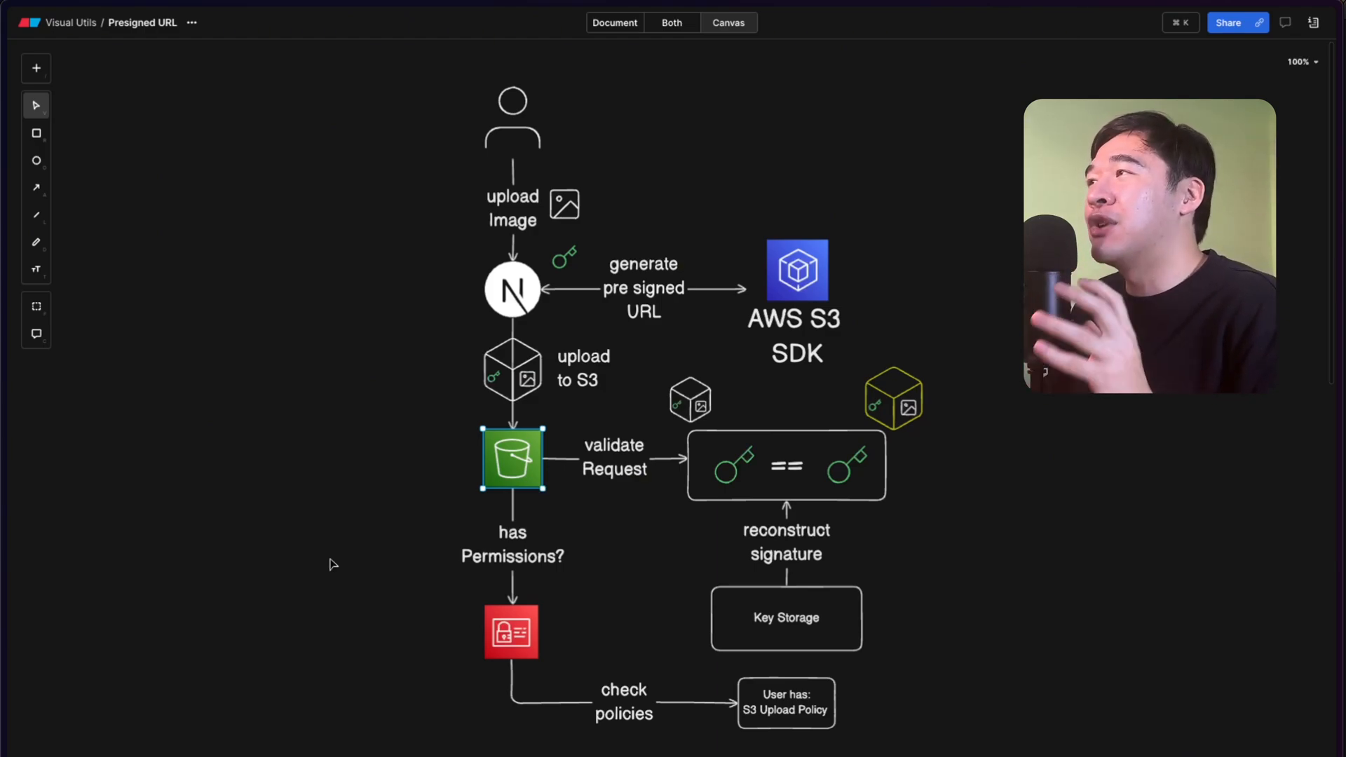
{"action": "mouse_move", "coordinate": [206, 476]}
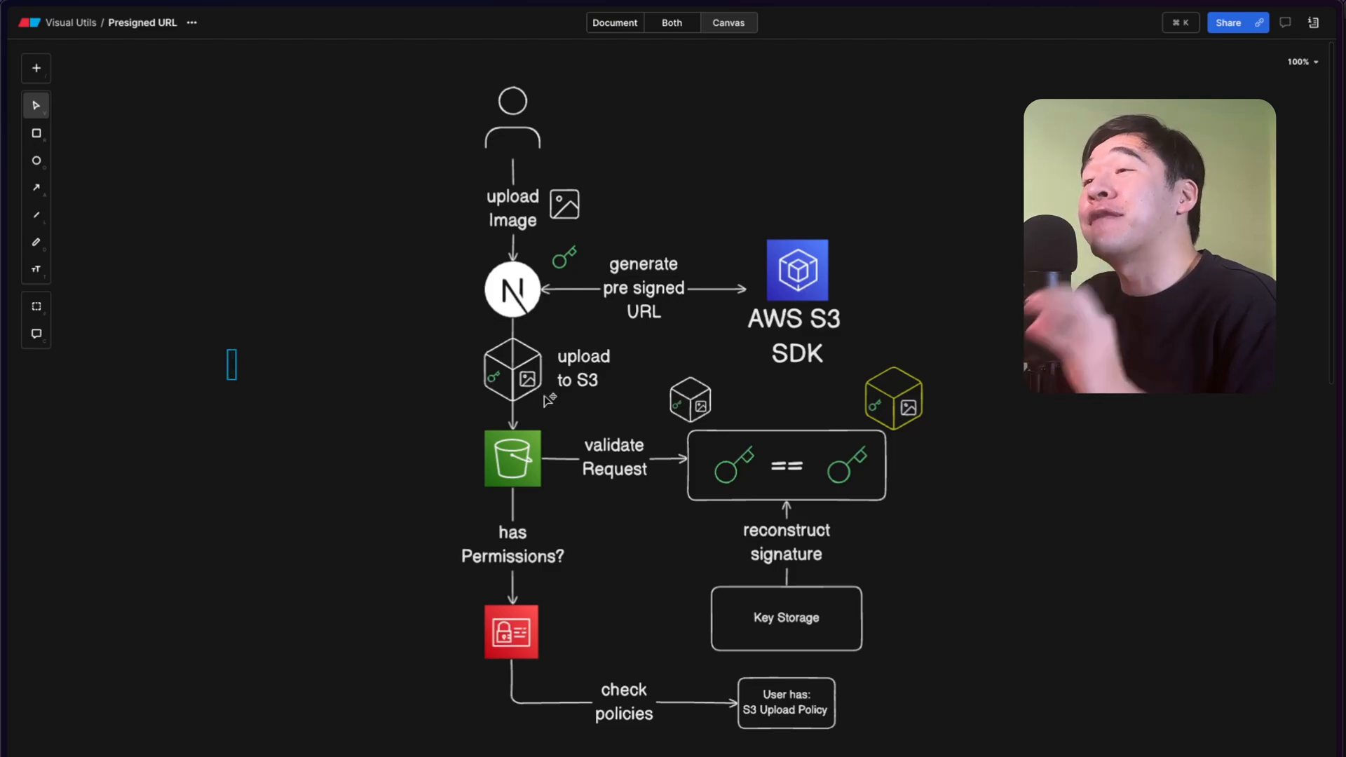
- Point out the S3 bucket node validating the signature and checking the upload policy
{"action": "left_click", "coordinate": [513, 457]}
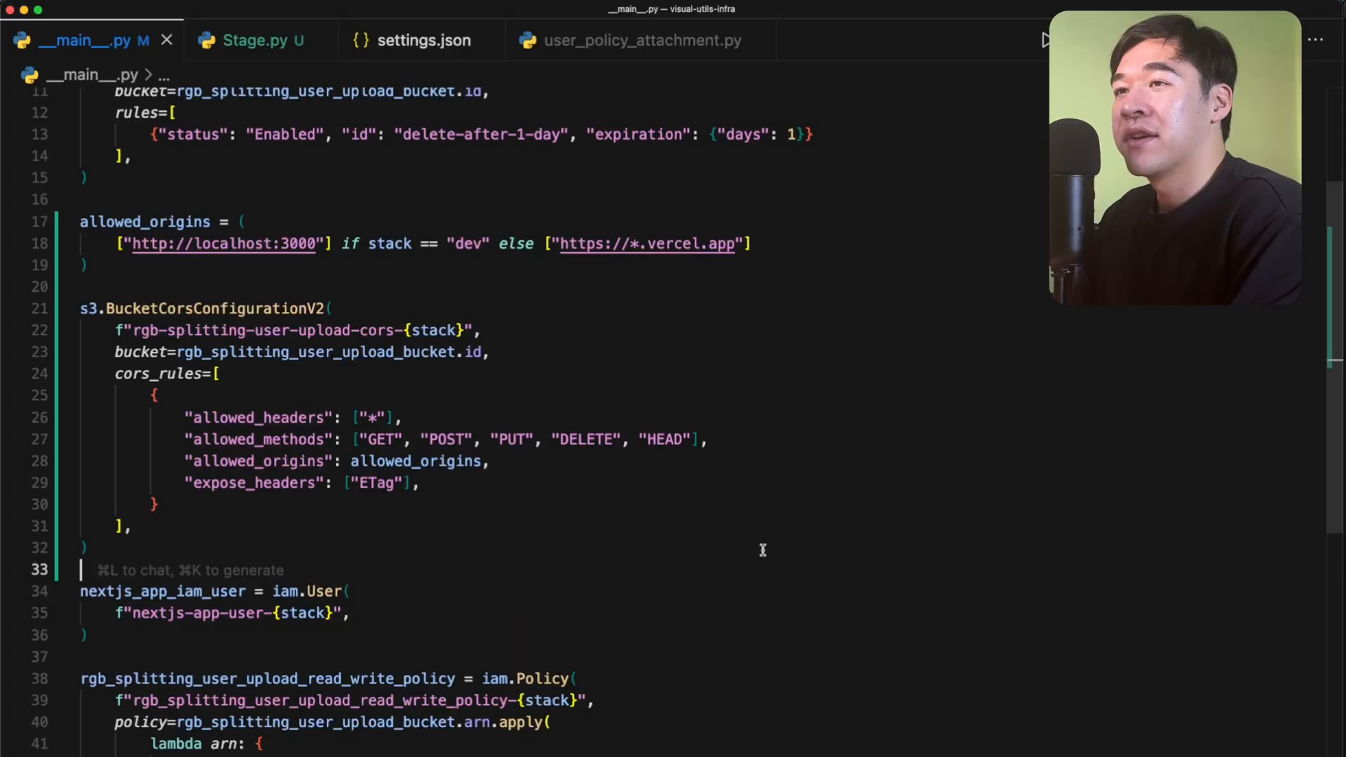
{"action": "mouse_move", "coordinate": [471, 544]}
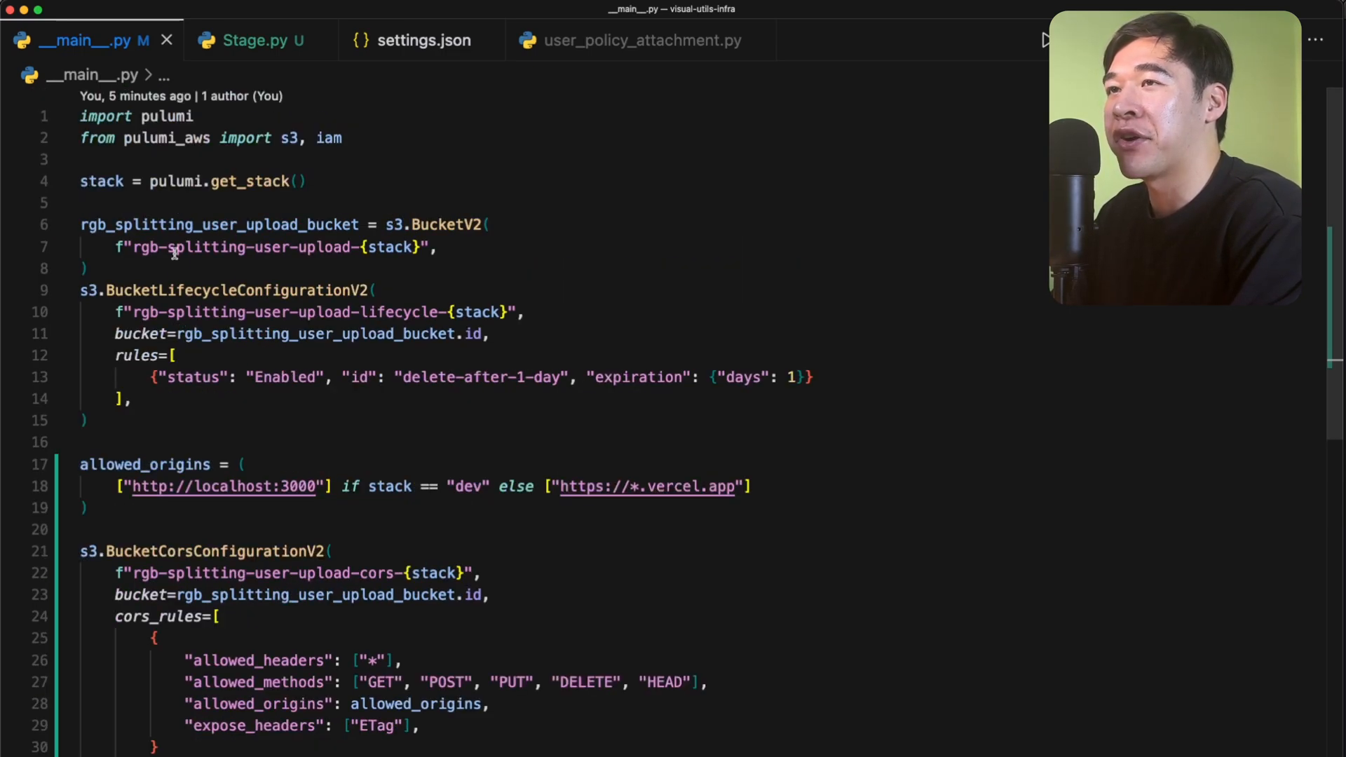
- Scroll to the BucketCorsConfigurationV2 rule allowing all headers and GET, POST, PUT, DELETE, HEAD
{"action": "scroll", "scroll_direction": "down", "scroll_amount": 3}
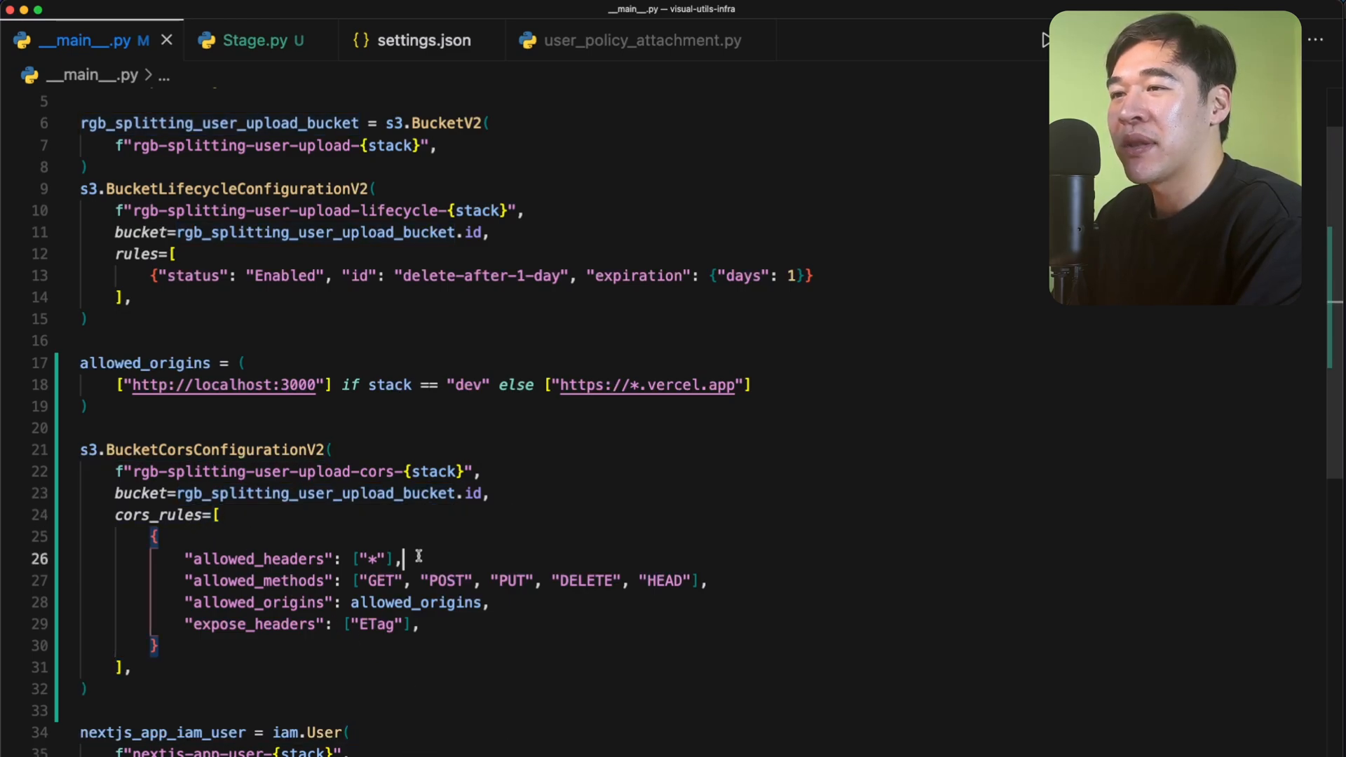
{"action": "left_click_drag", "start_coordinate": [433, 581], "coordinate": [696, 581]}
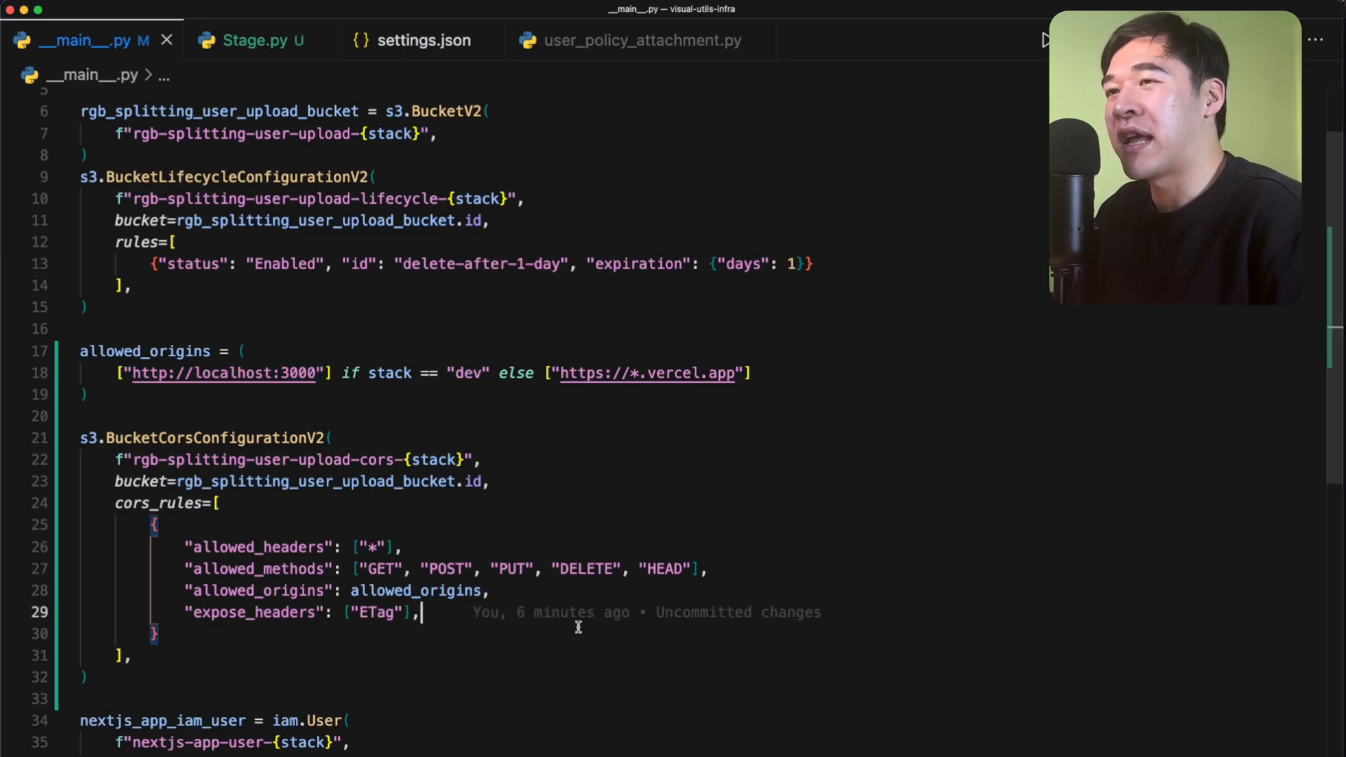
{"action": "mouse_move", "coordinate": [321, 364]}
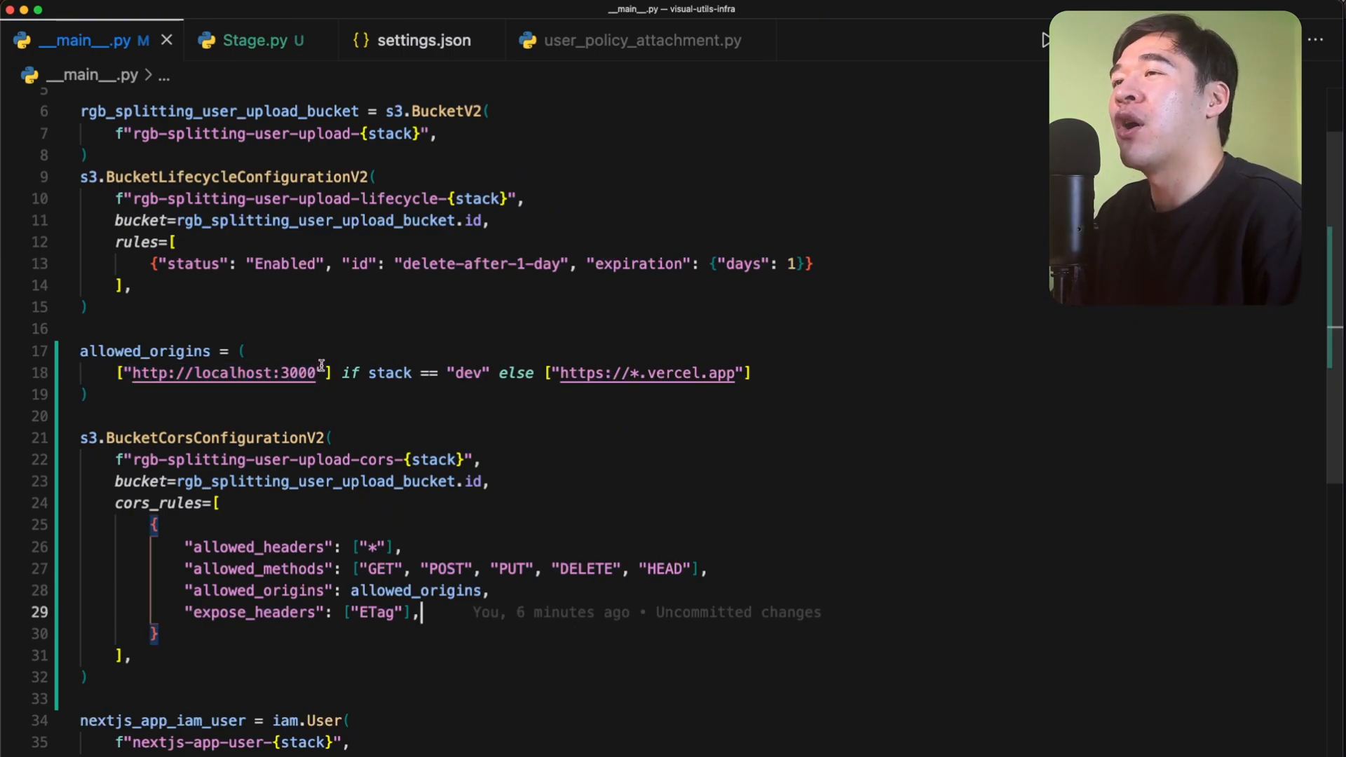
- Highlight allowed_origins (localhost:3000 in dev, vercel.app otherwise), then choose an image to upload from the app
{"action": "double_click", "coordinate": [223, 373]}
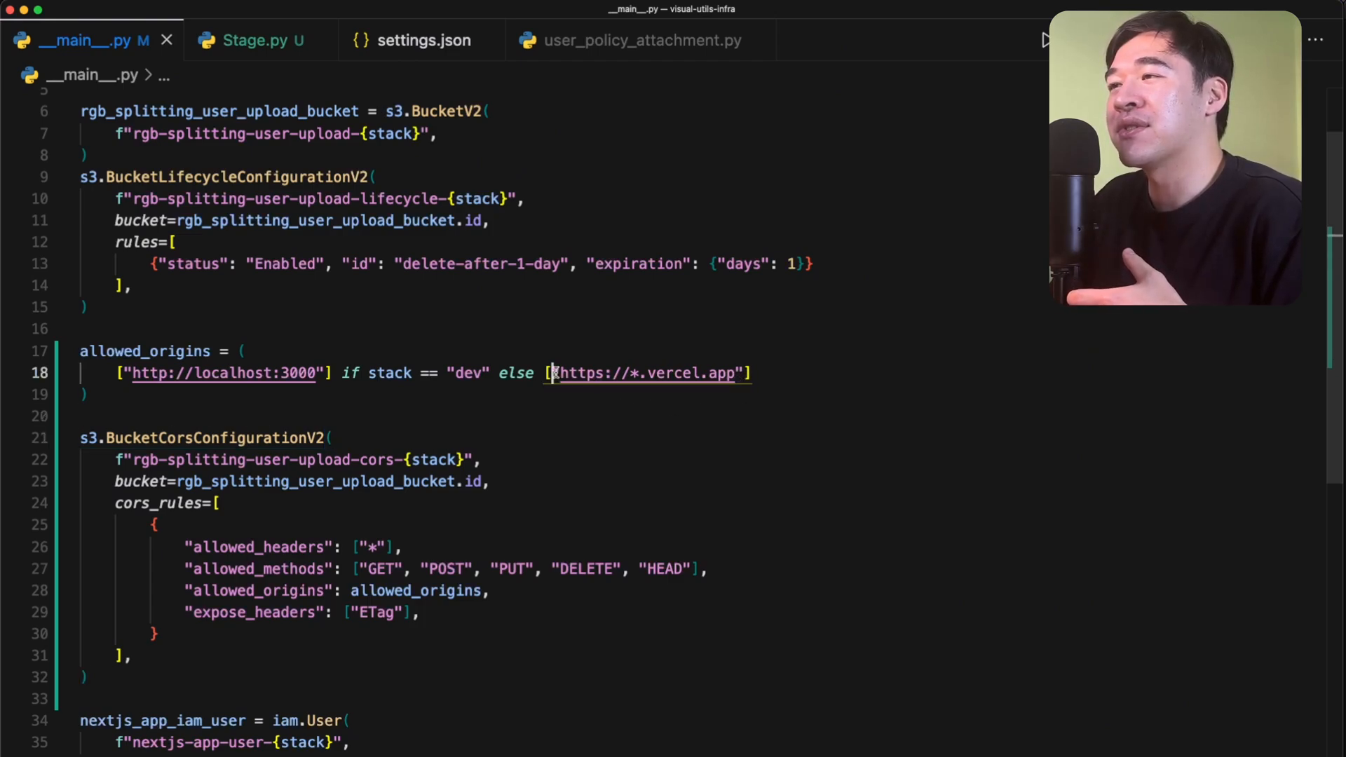
{"action": "double_click", "coordinate": [258, 590]}
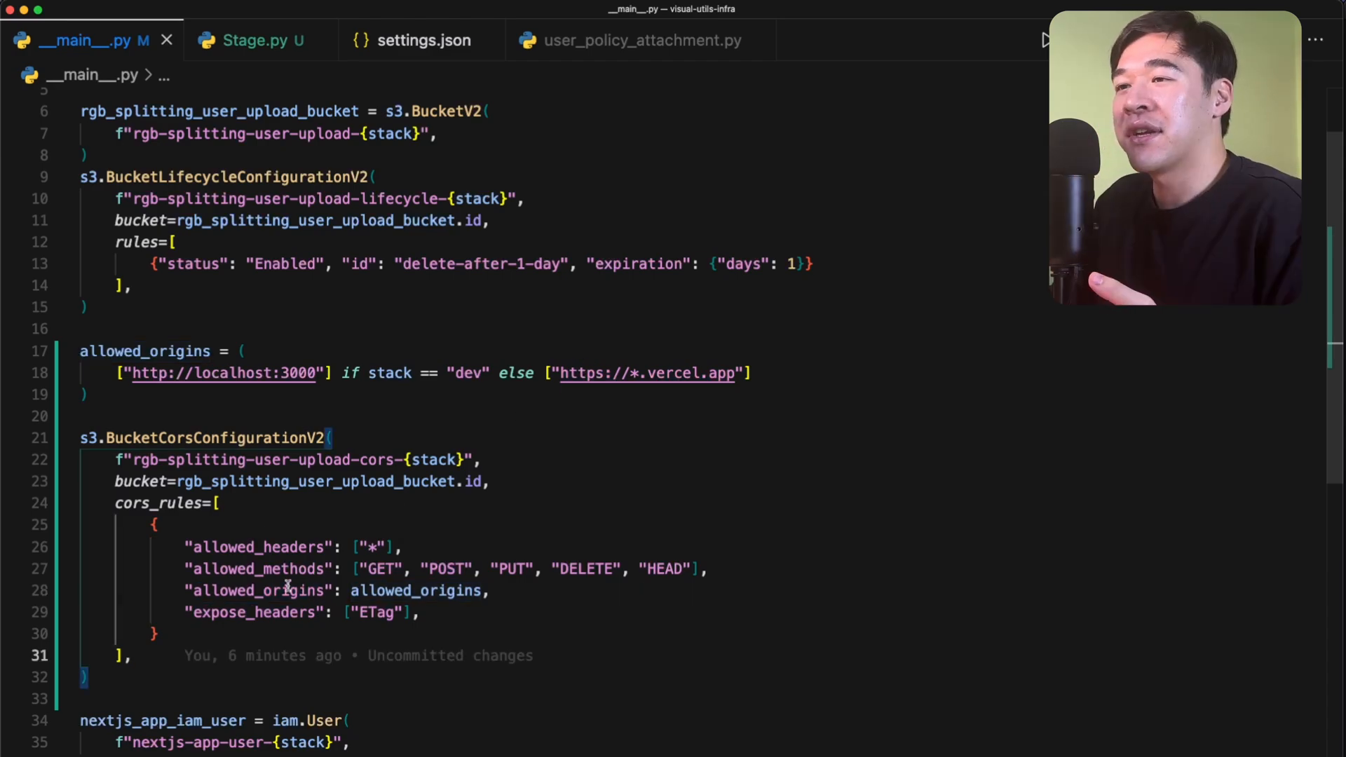
{"action": "double_click", "coordinate": [258, 590]}
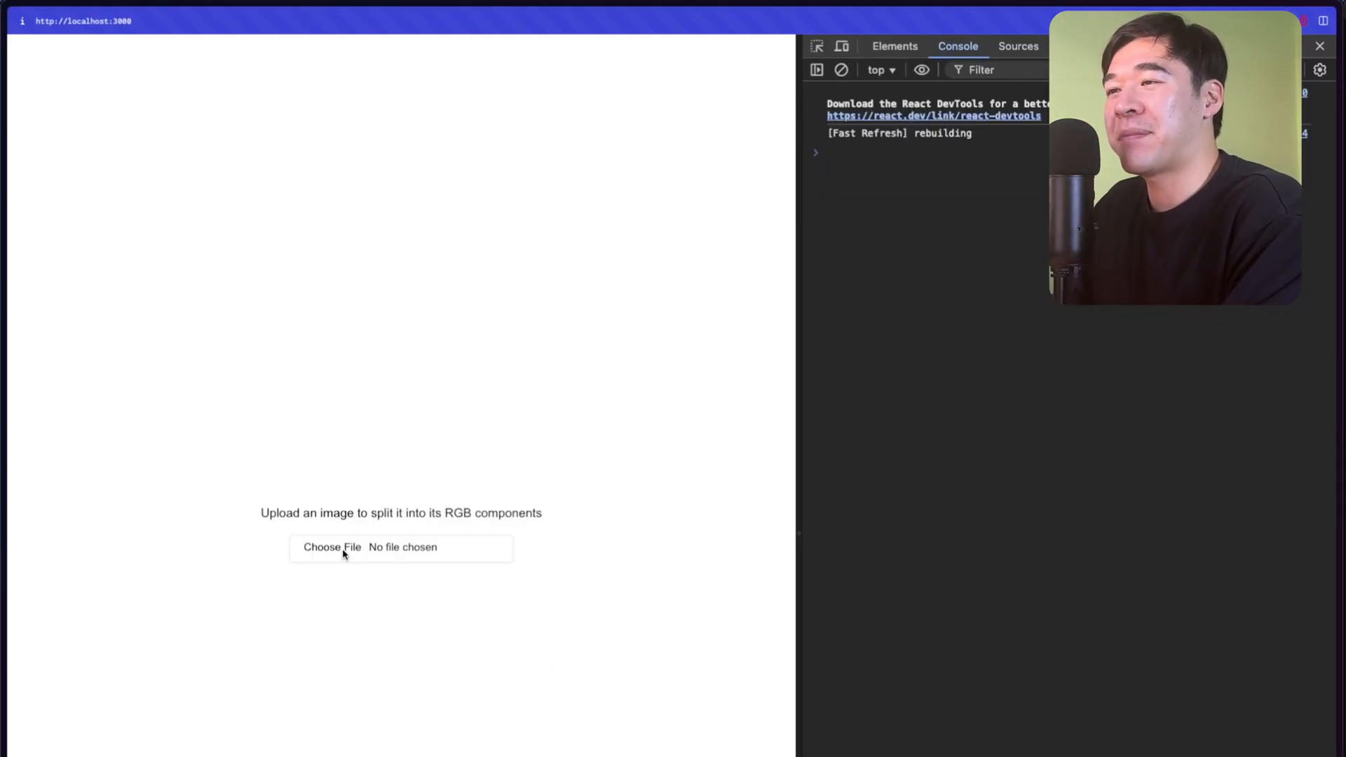
{"action": "left_click", "coordinate": [332, 547]}
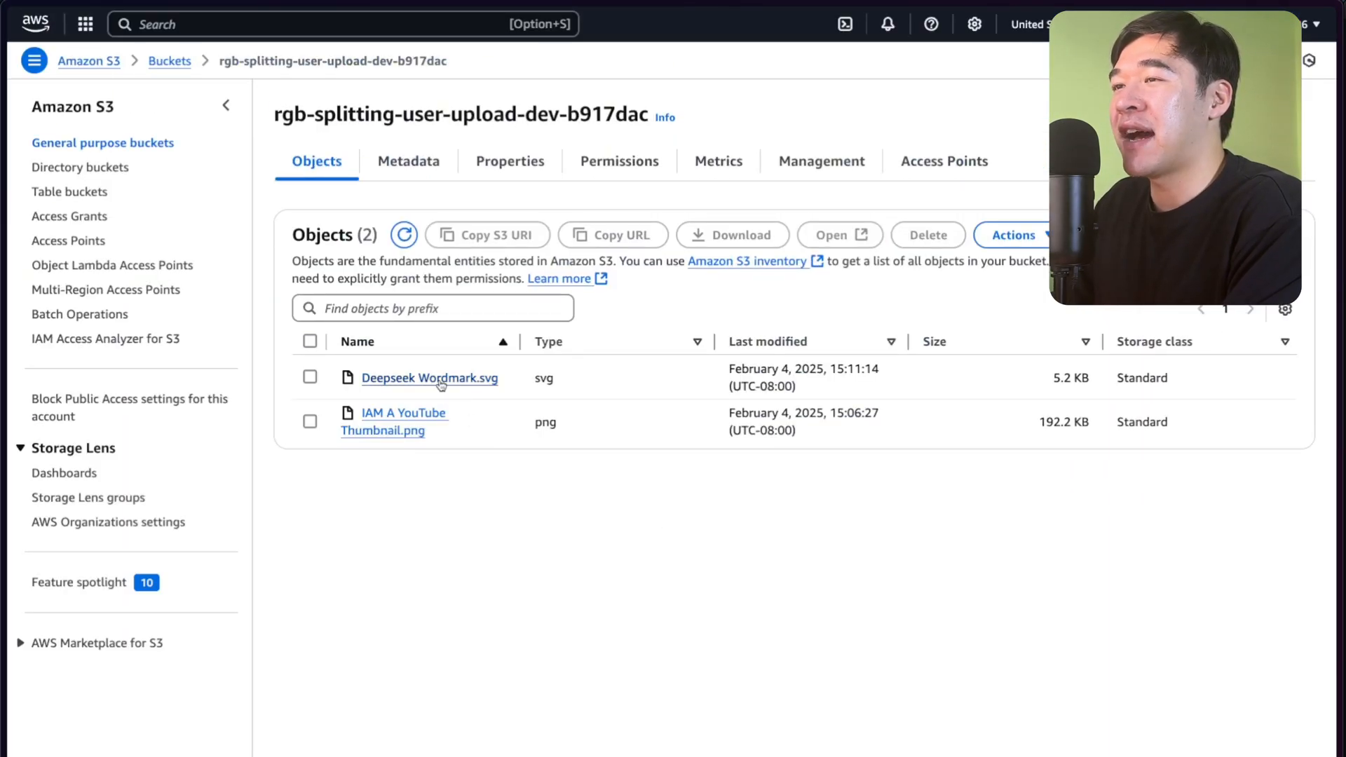
- View the Deepseek Wordmark.svg object's overview in the rgb-splitting-user-upload bucket
{"action": "left_click", "coordinate": [429, 378]}
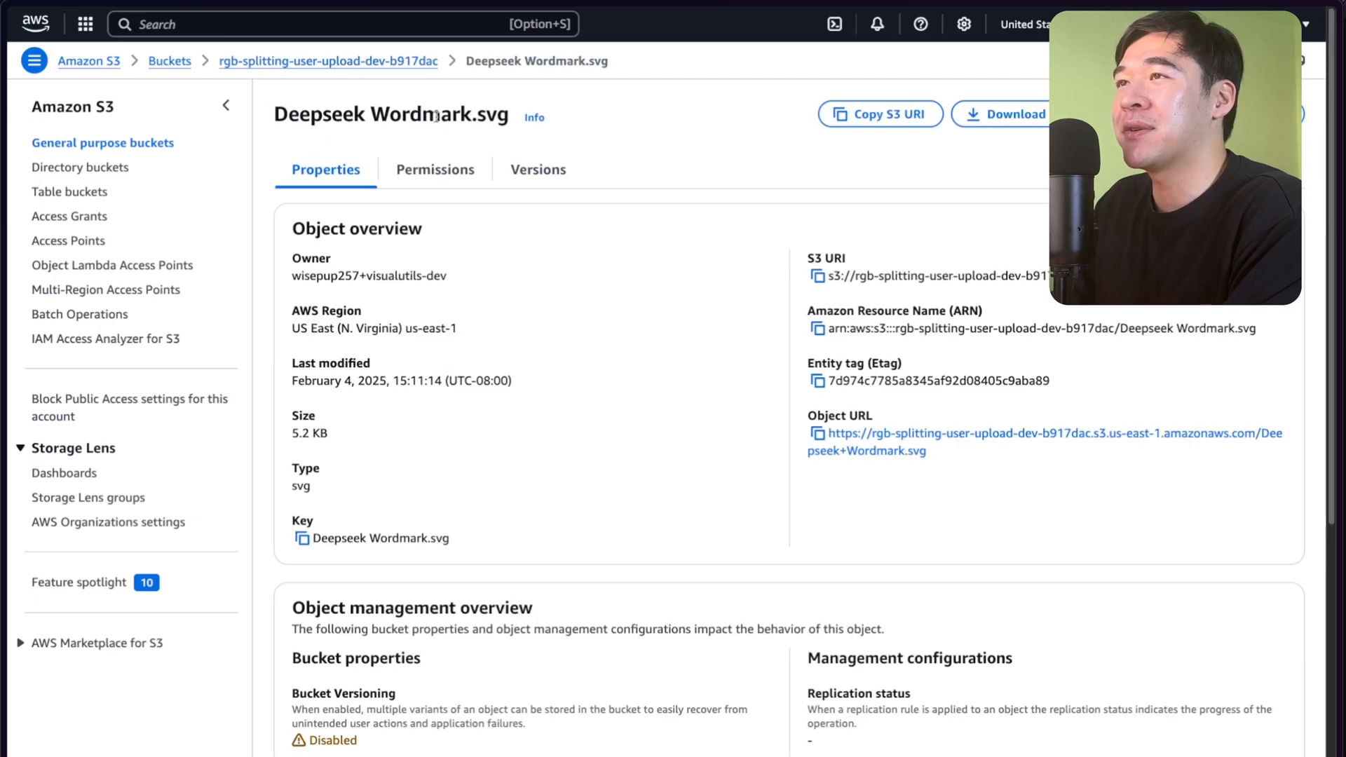
{"action": "mouse_move", "coordinate": [656, 462]}
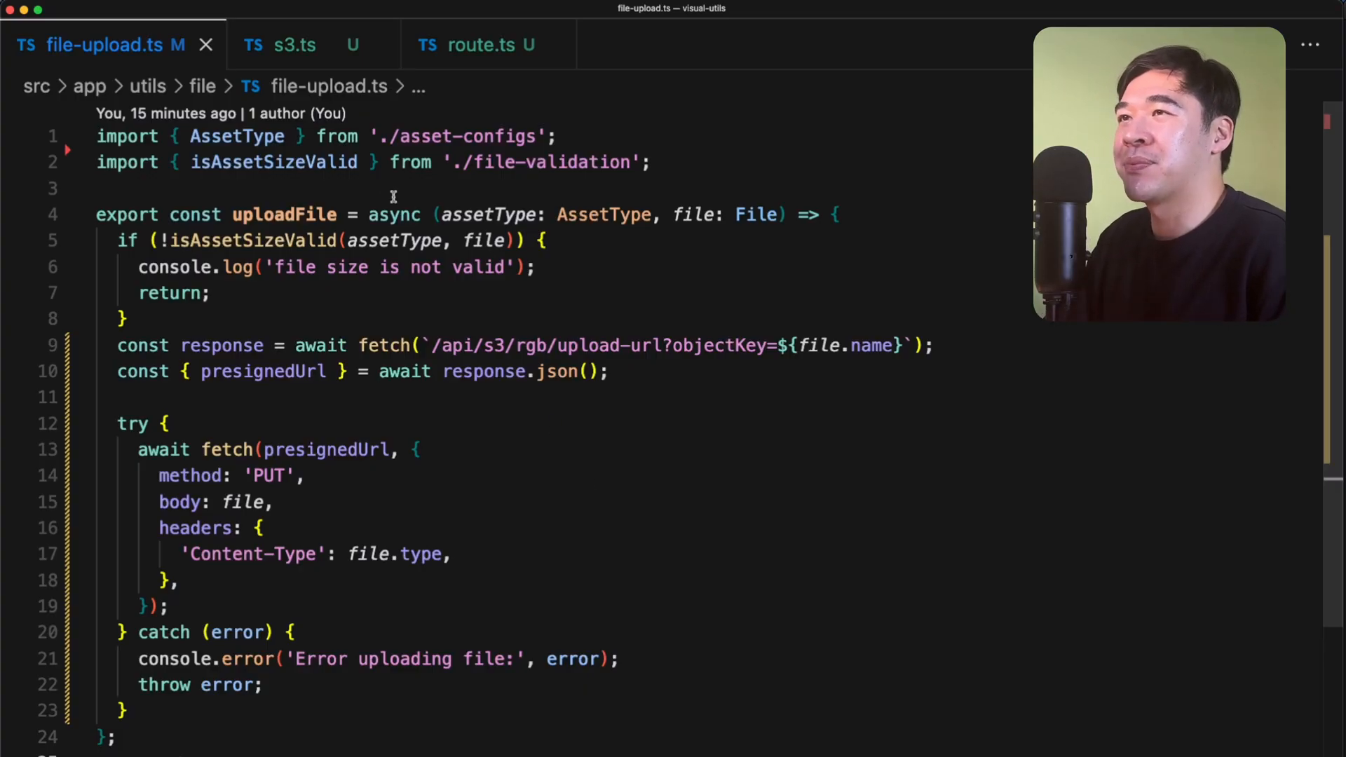
- Review s3.ts env secret key and route.ts objectKey, returning to file-upload.ts unchanged
{"action": "left_click", "coordinate": [294, 45]}
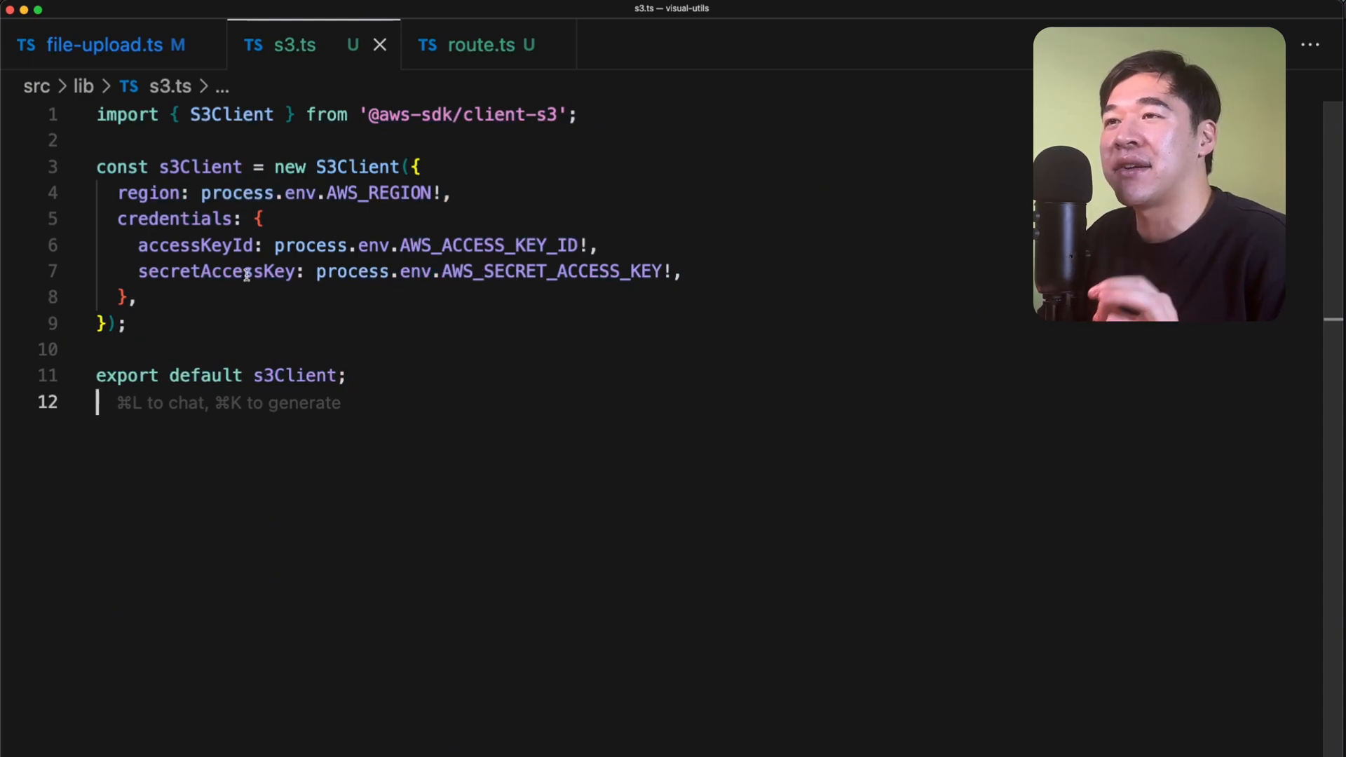
{"action": "double_click", "coordinate": [416, 270]}
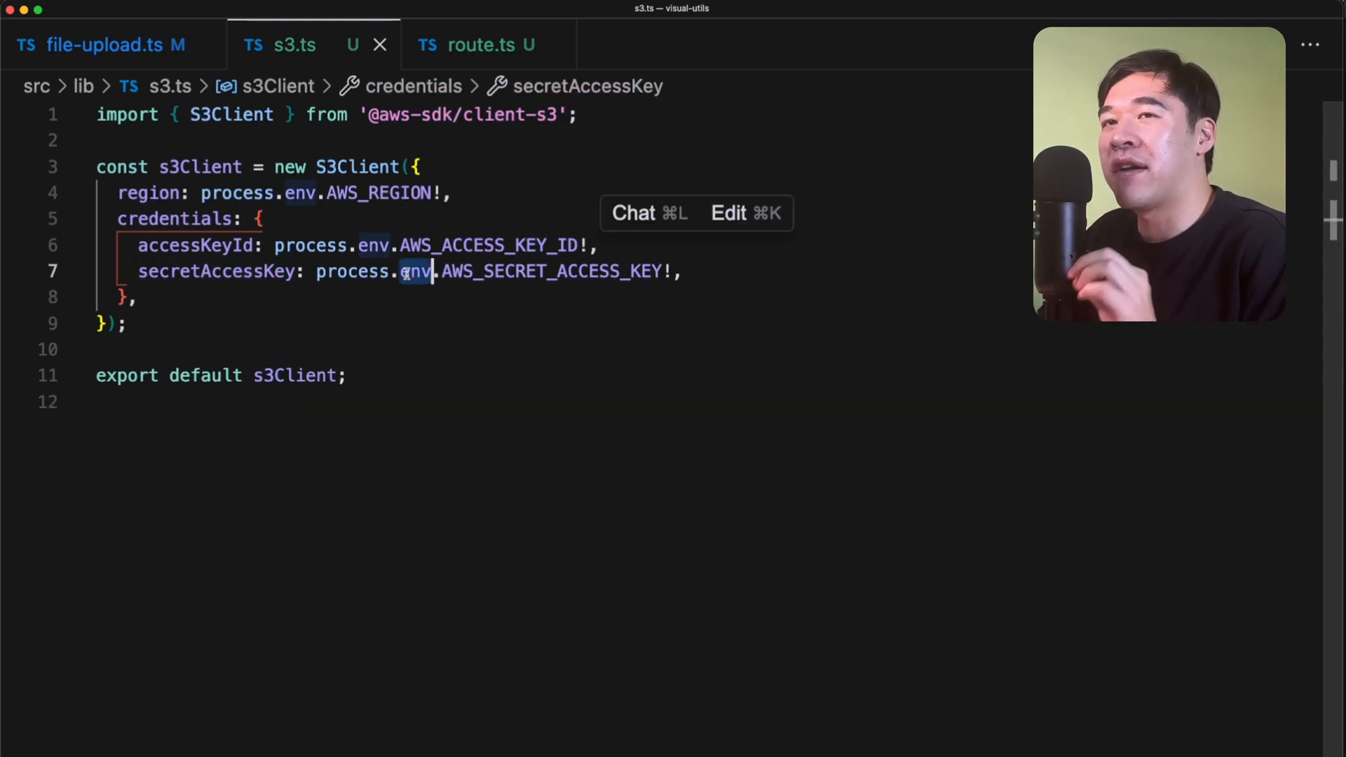
{"action": "left_click", "coordinate": [101, 45]}
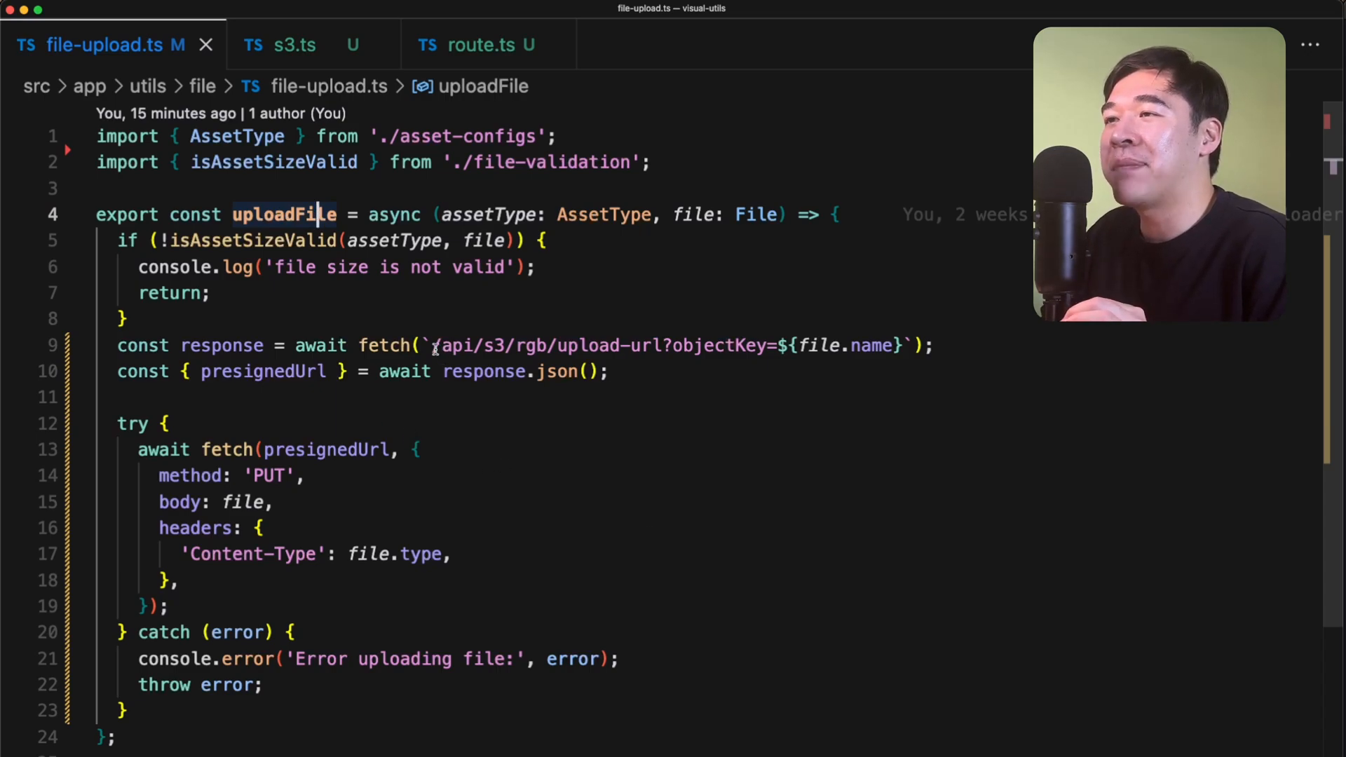
{"action": "left_click", "coordinate": [483, 45]}
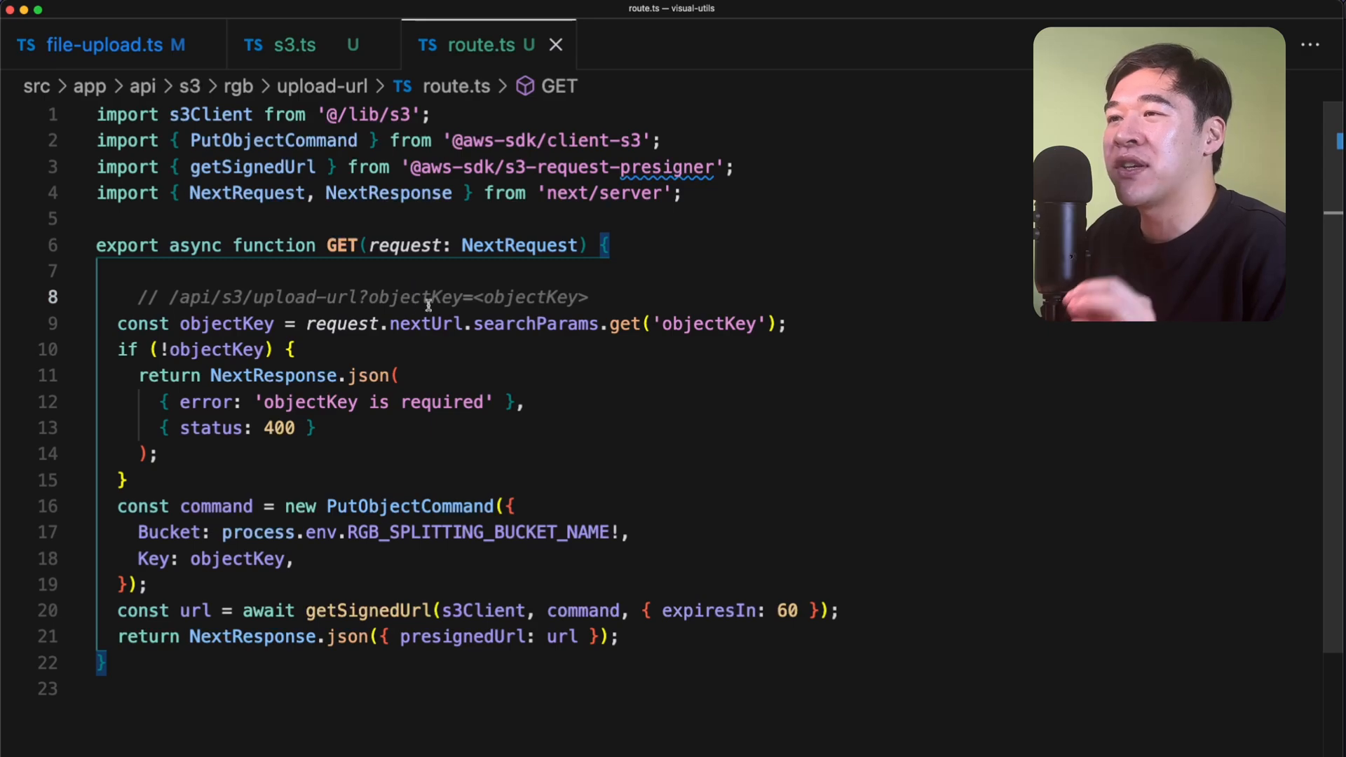
{"action": "left_click", "coordinate": [259, 560]}
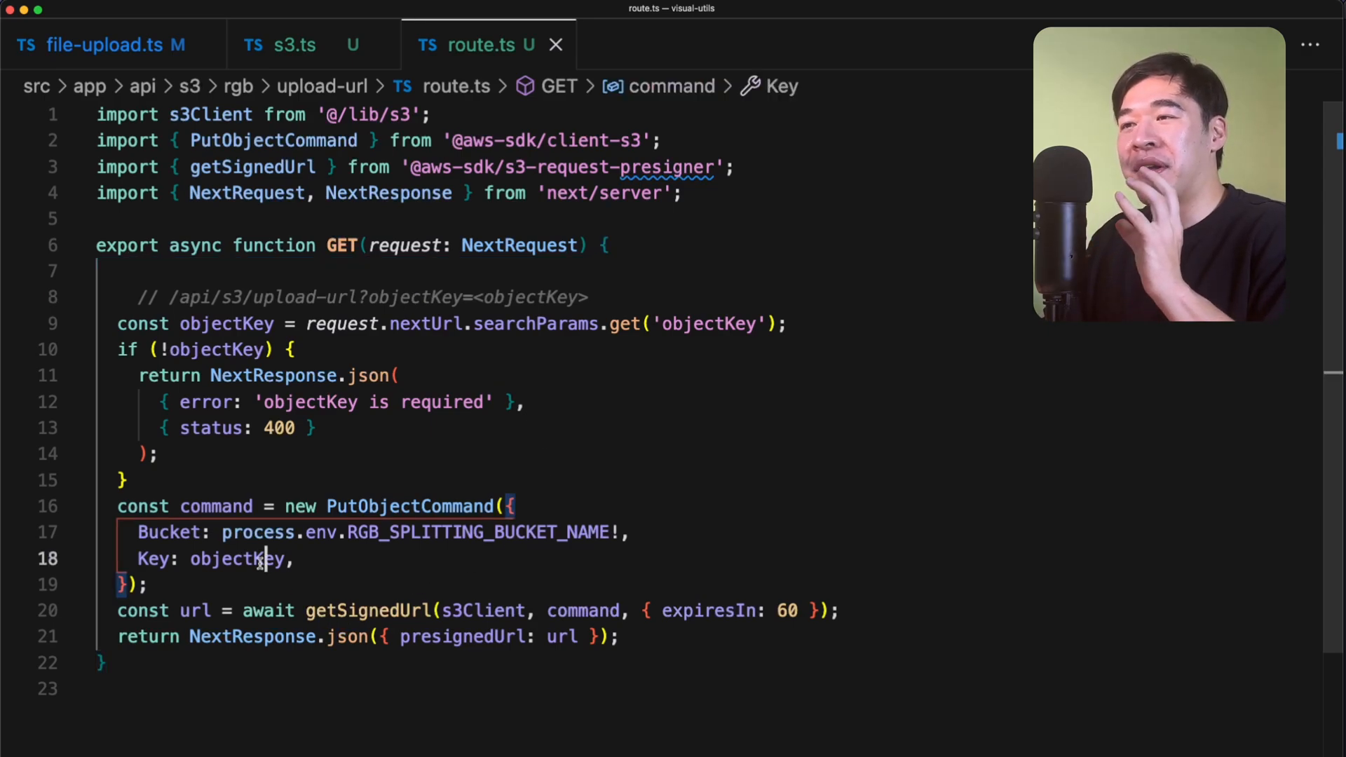
{"action": "double_click", "coordinate": [484, 610]}
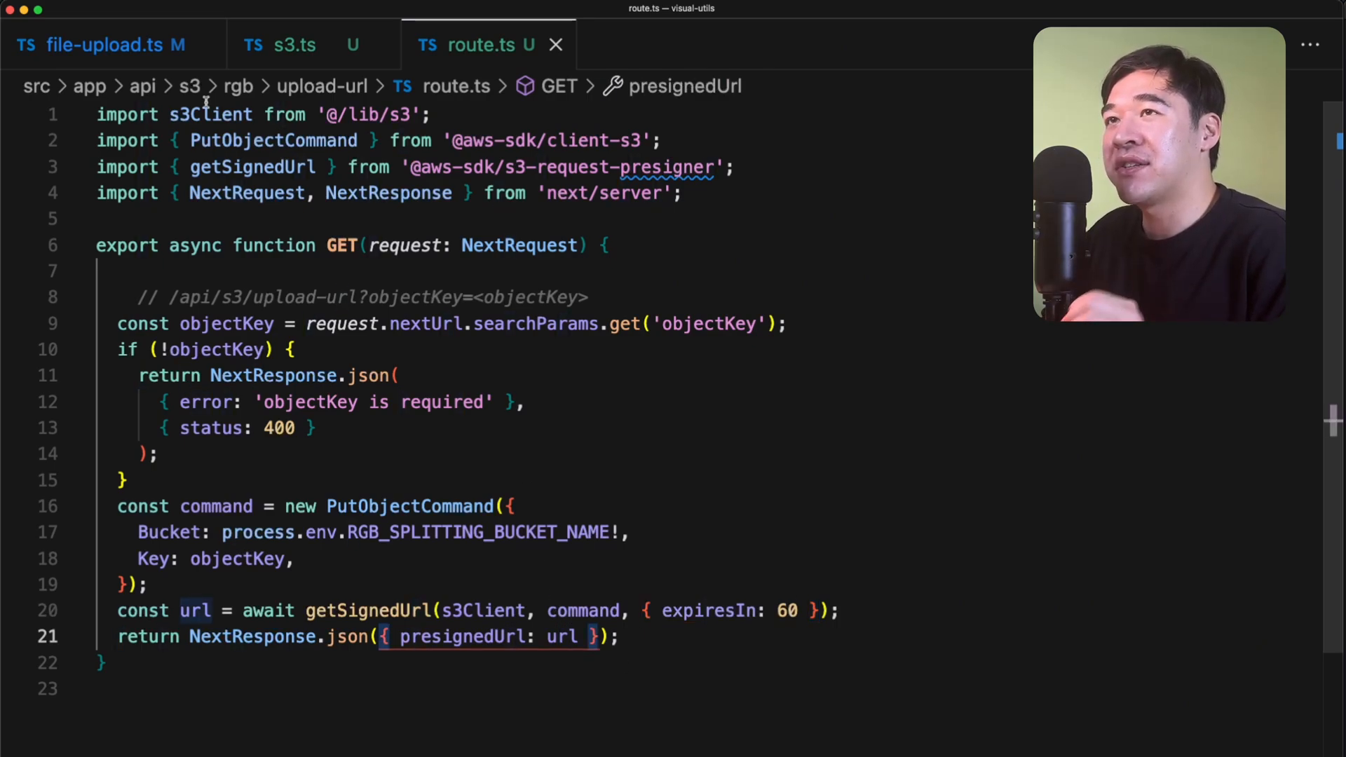
{"action": "left_click", "coordinate": [100, 45]}
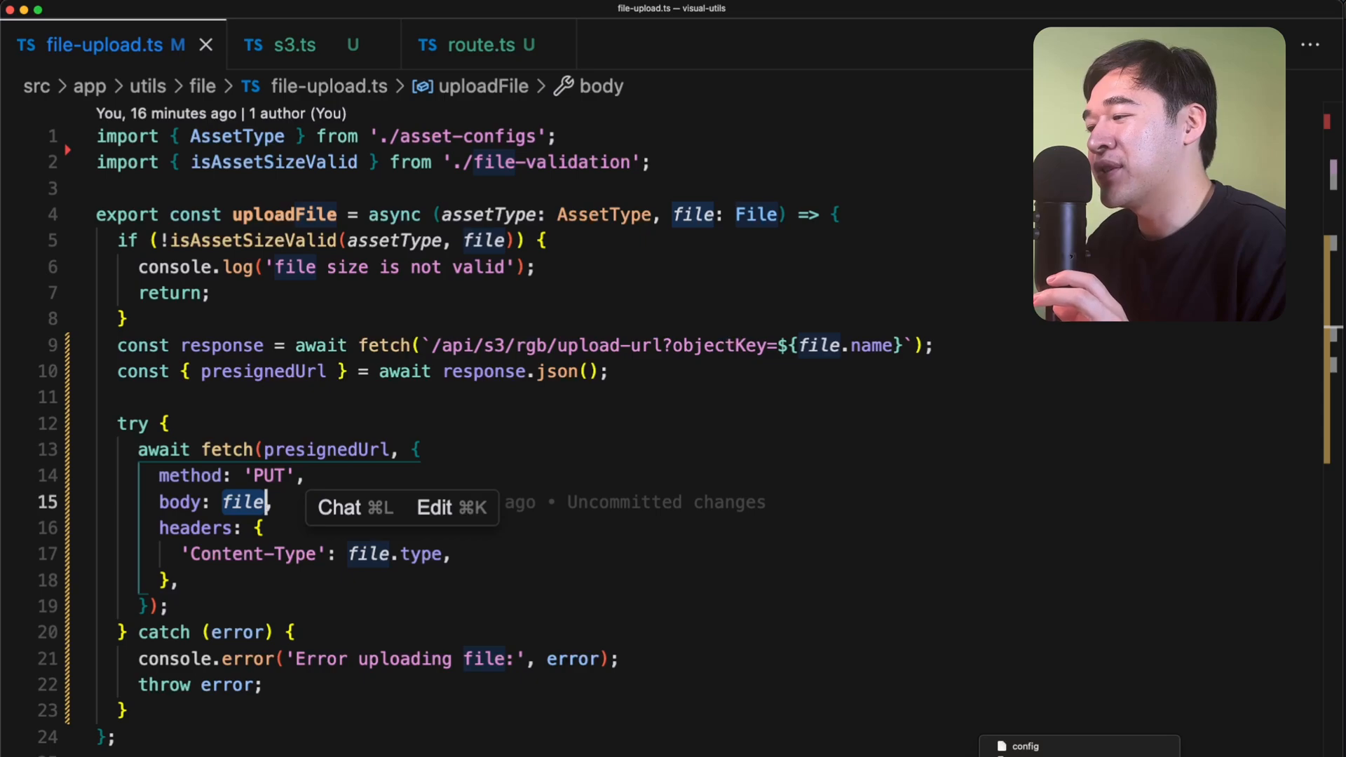
- Glance at the Pulumi __main__.py, then return to the bucket's two-file Objects list
{"action": "left_click", "coordinate": [84, 41]}
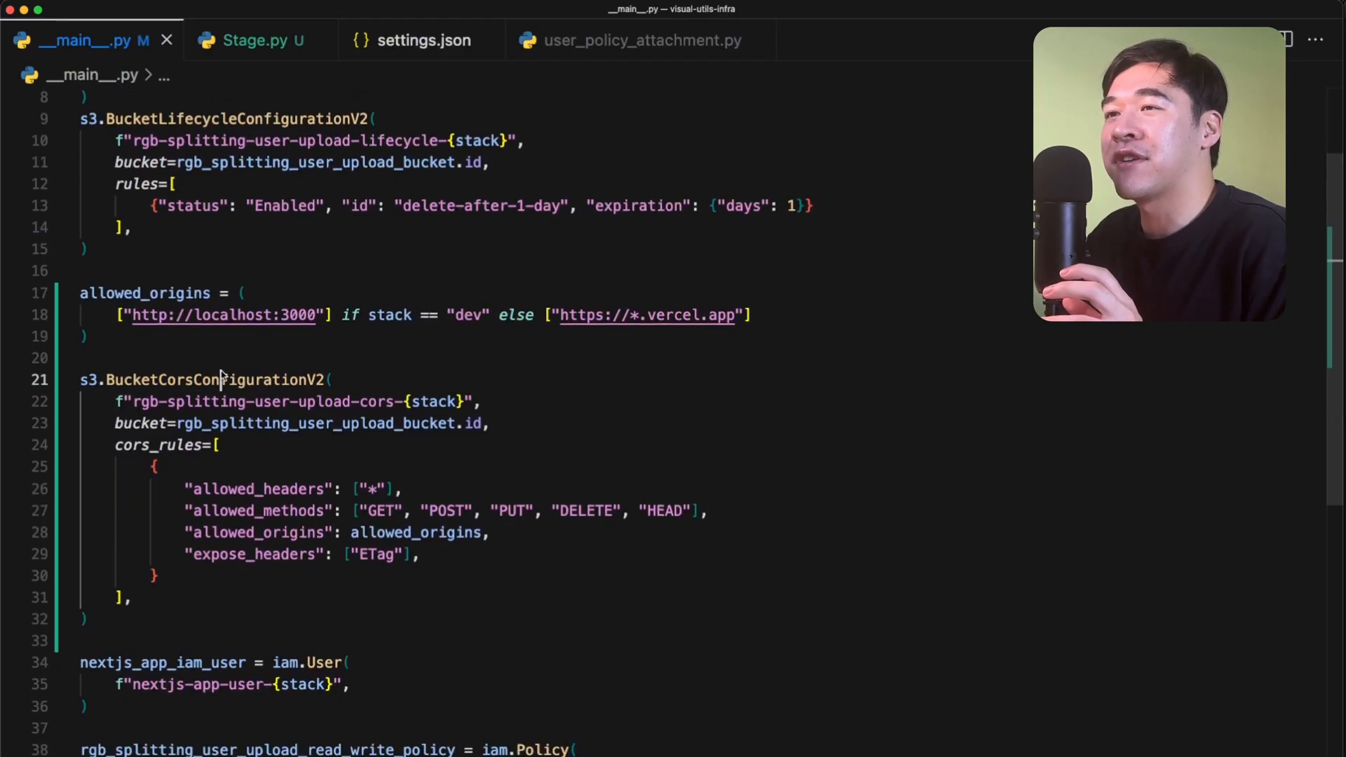
{"action": "left_click", "coordinate": [404, 488]}
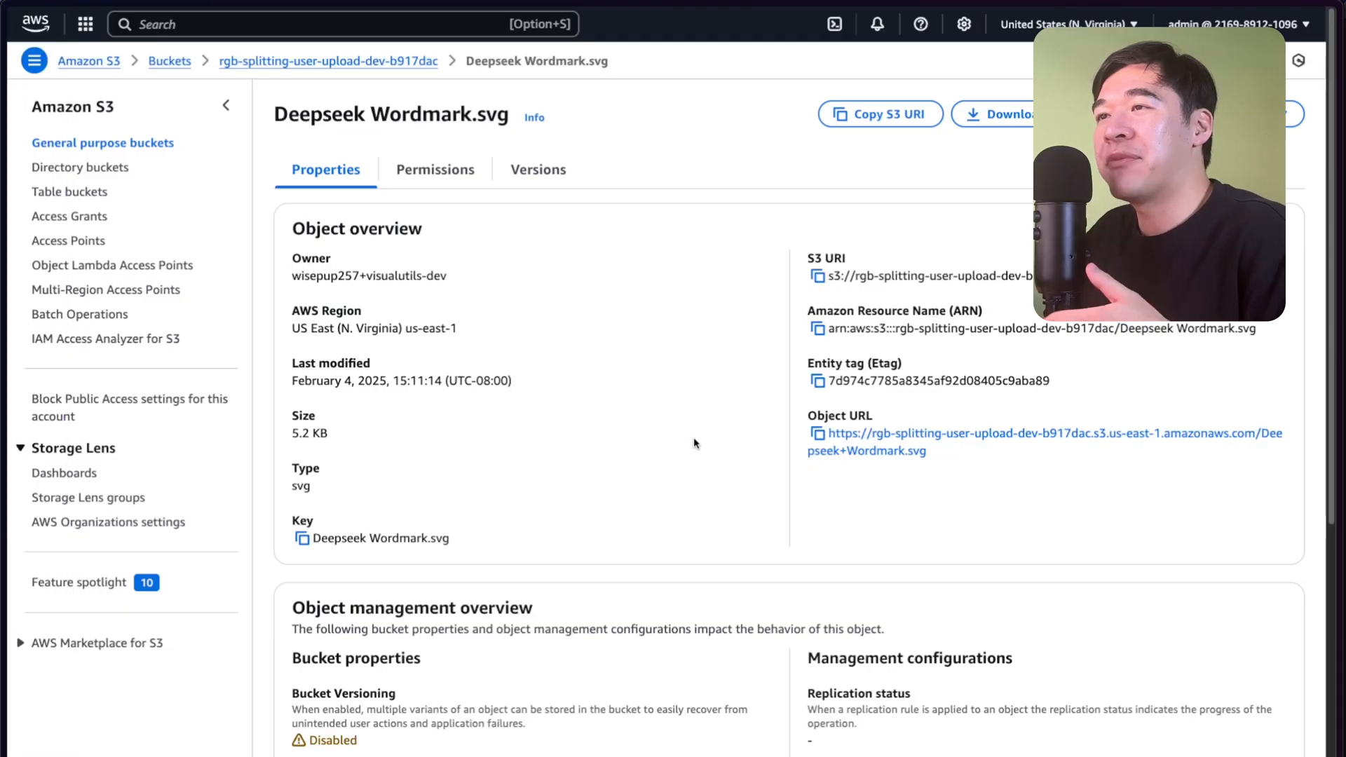
{"action": "left_click", "coordinate": [326, 60]}
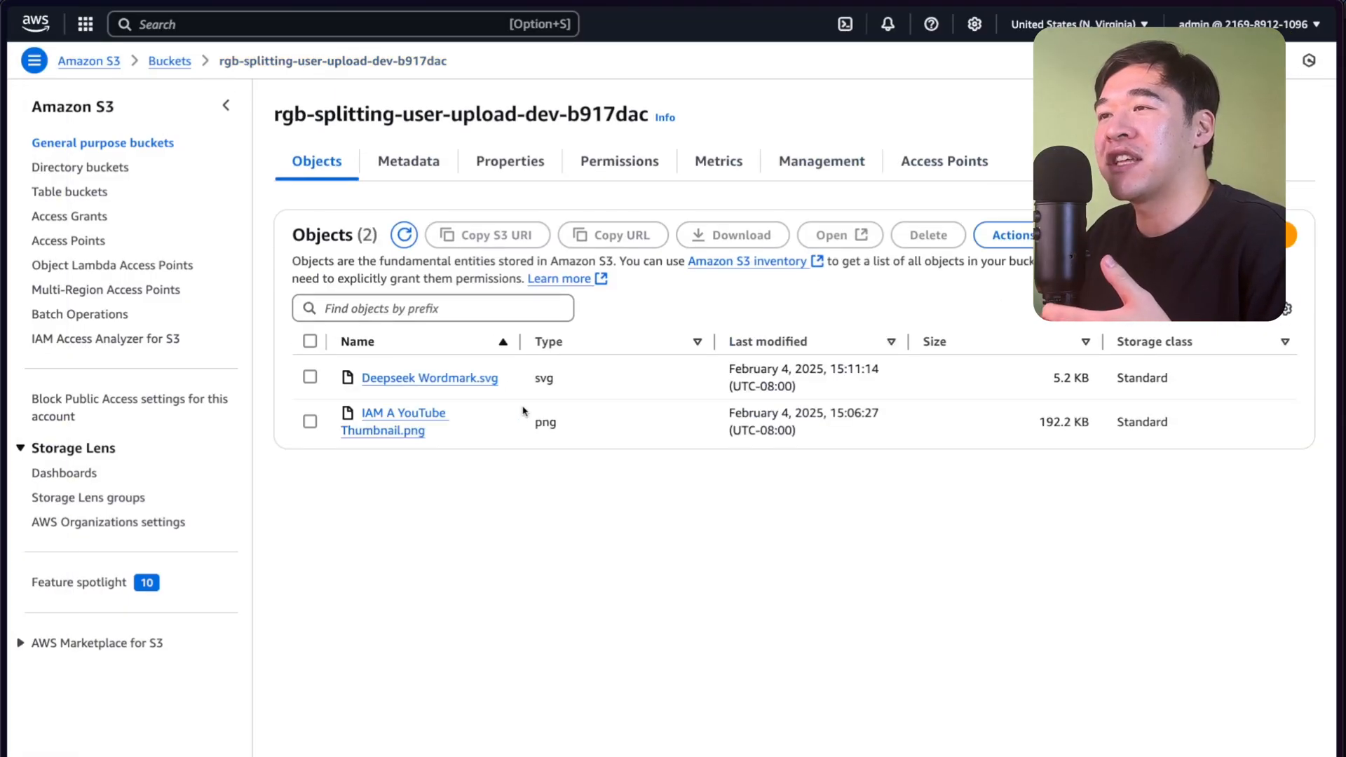